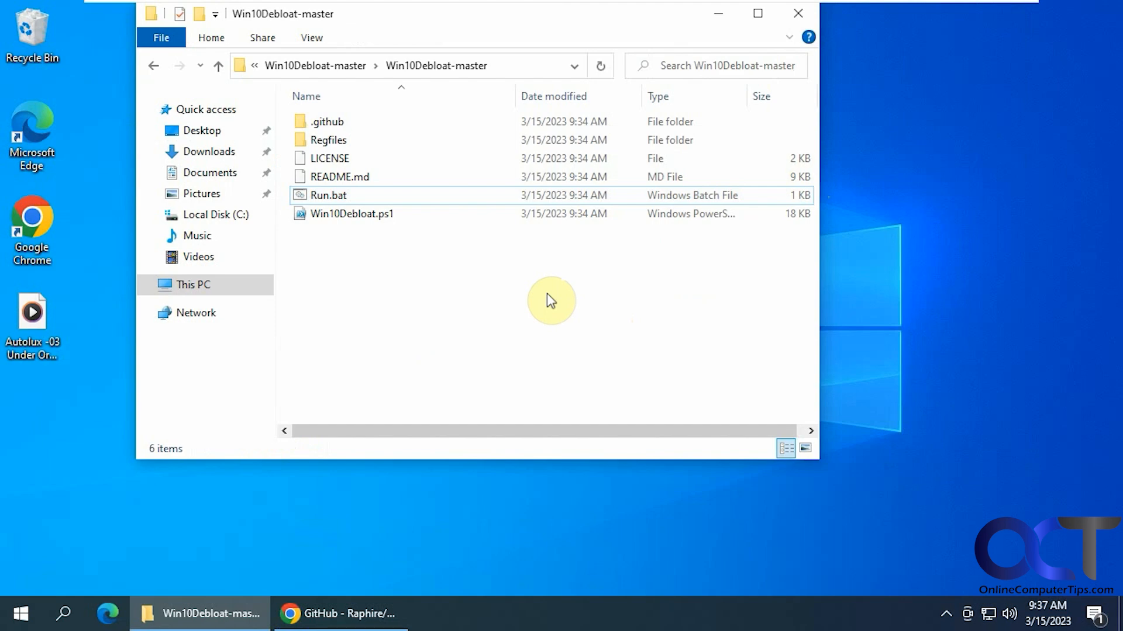
mouse_move(483, 69)
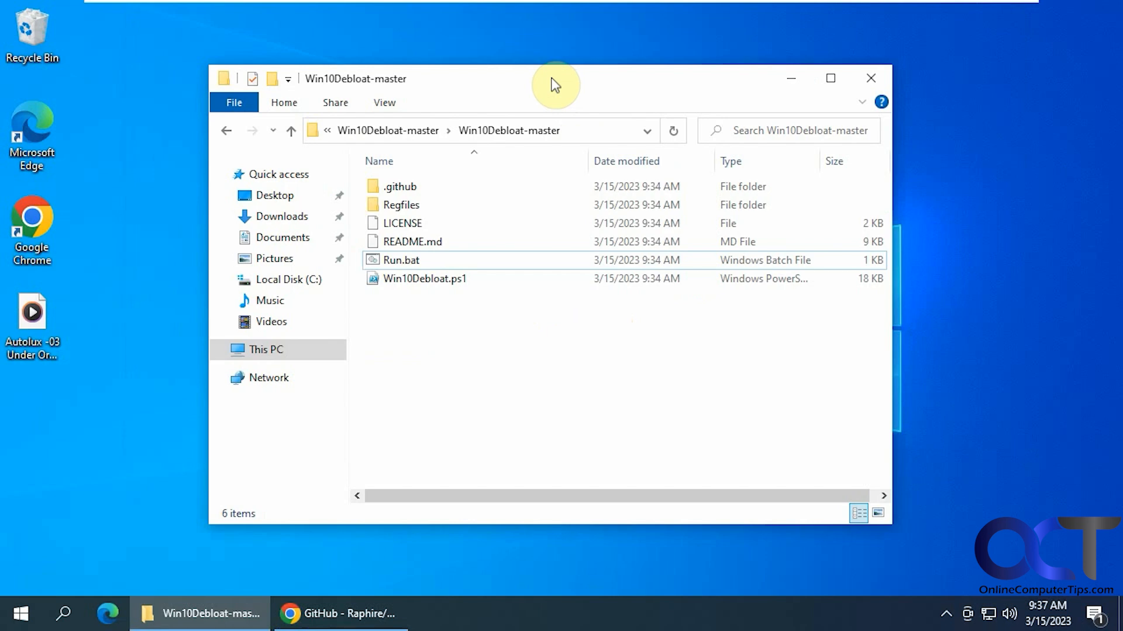
mouse_move(565, 453)
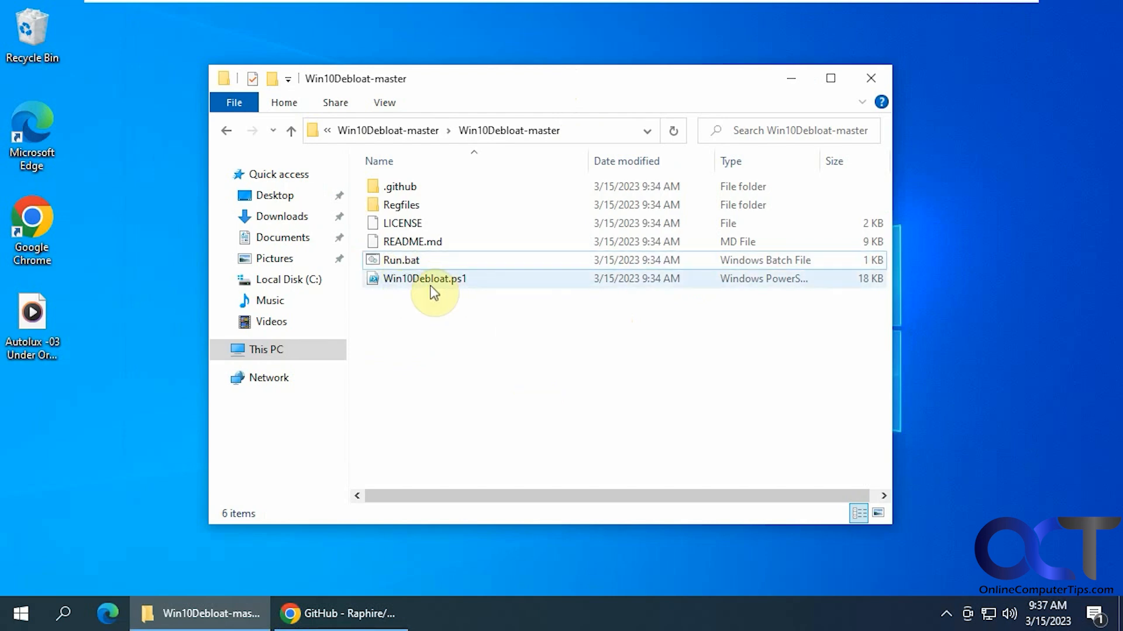
mouse_move(418, 279)
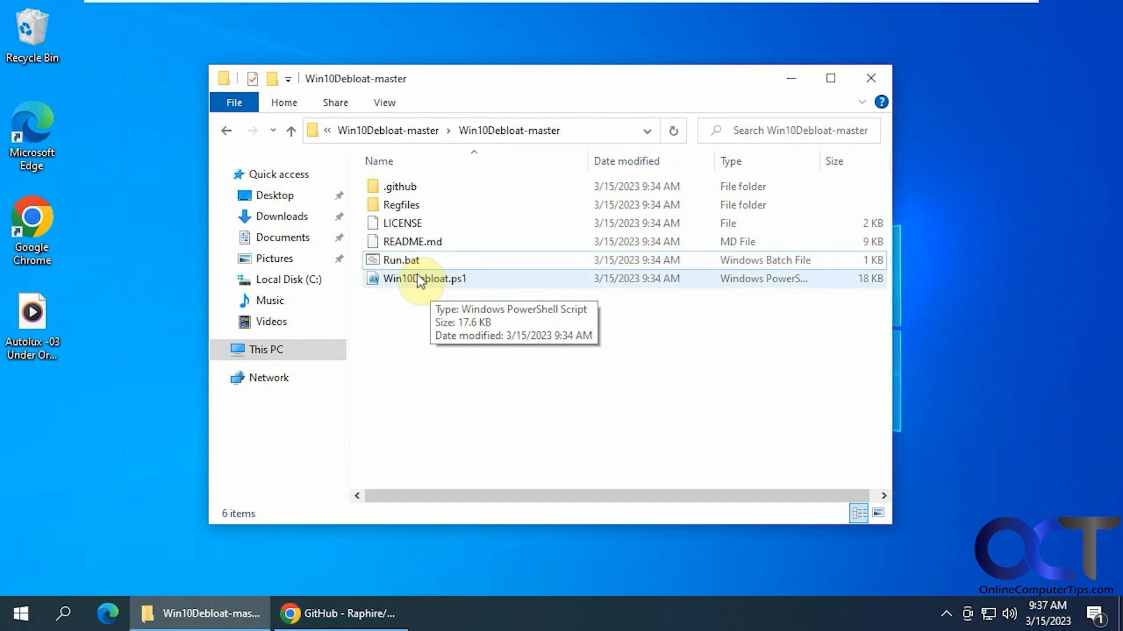
- Switch from File Explorer to the Win10Debloat GitHub page in Chrome
click(342, 613)
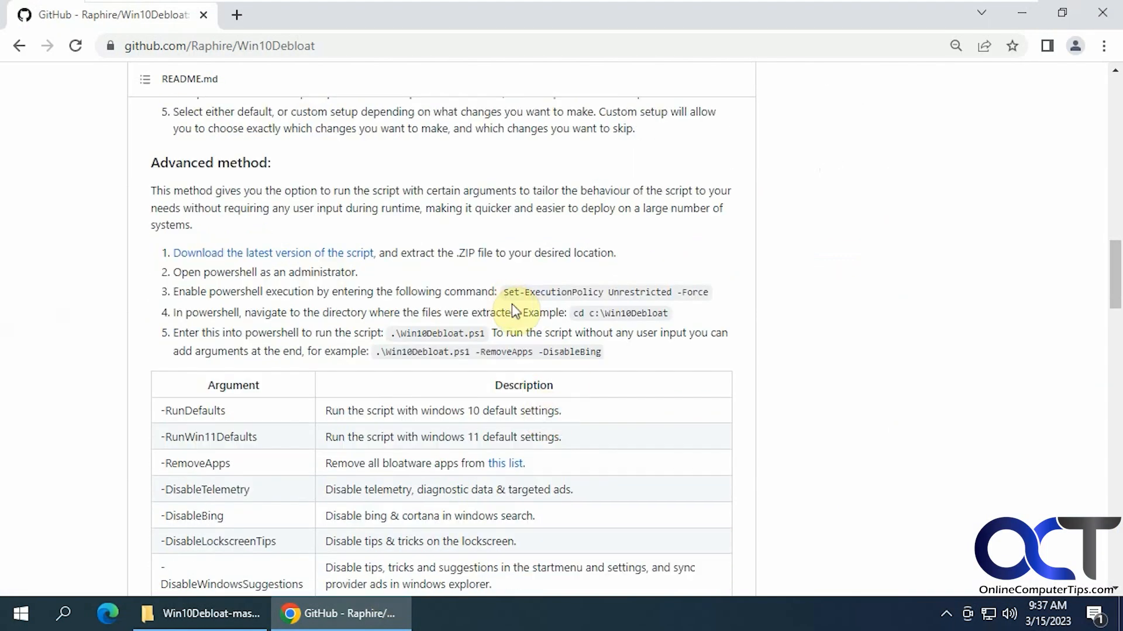
scroll(down, 3)
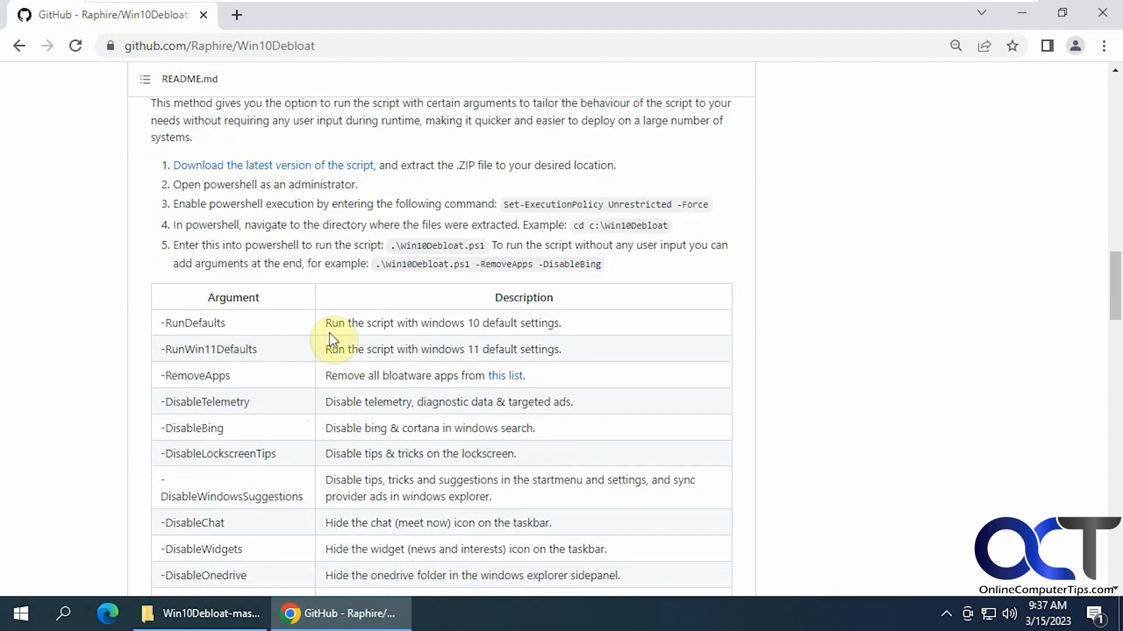
scroll(down, 3)
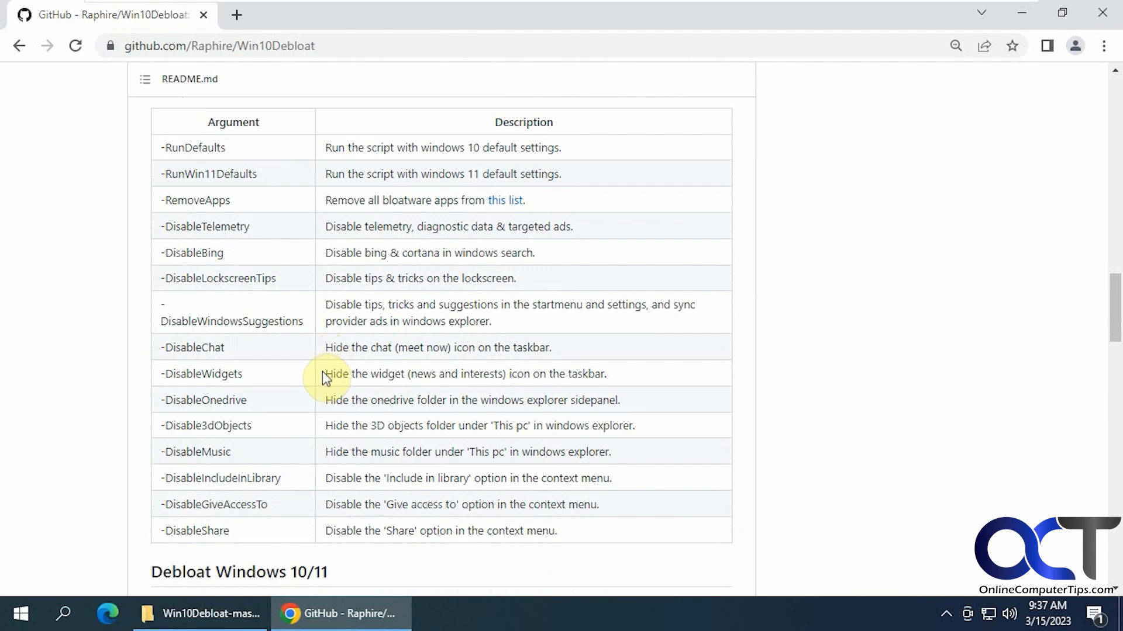
scroll(down, 3)
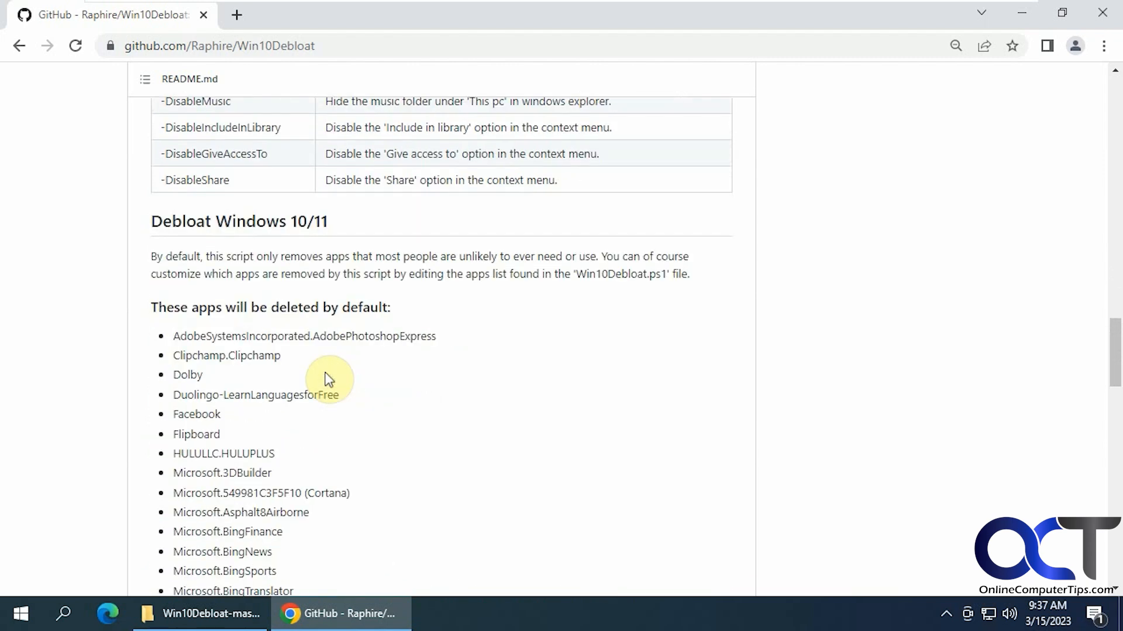
scroll(down, 3)
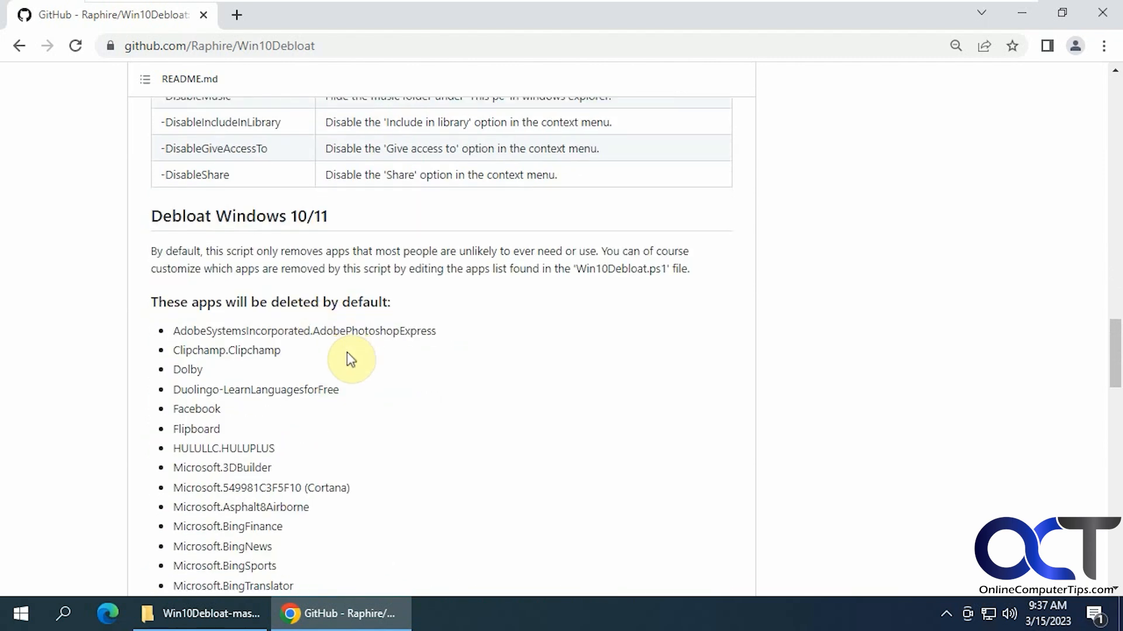
scroll(down, 3)
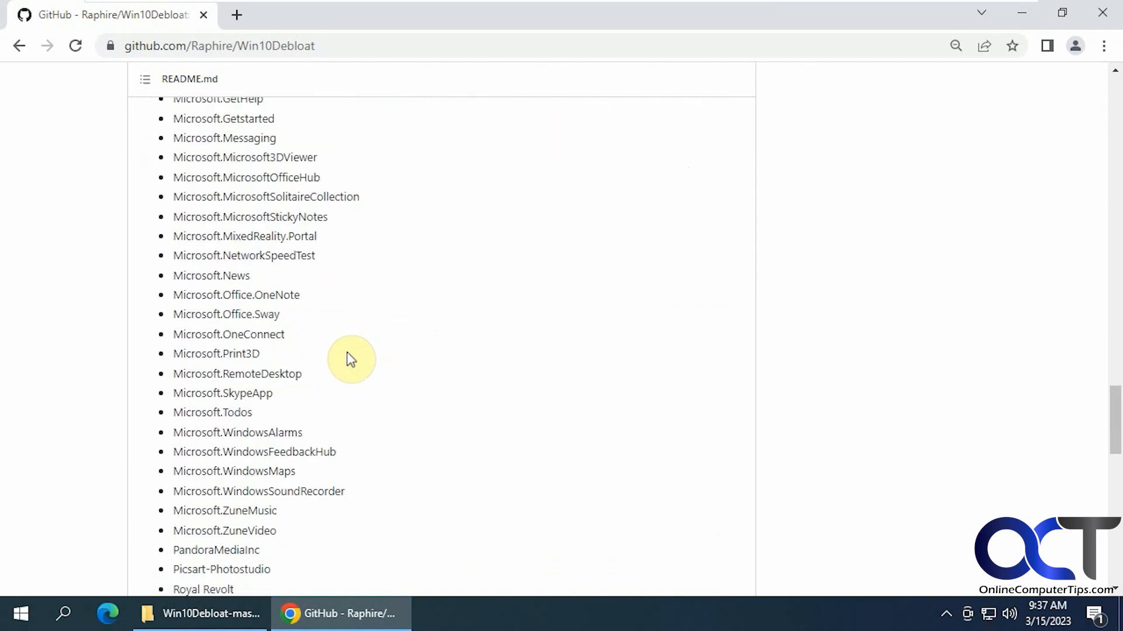
scroll(down, 3)
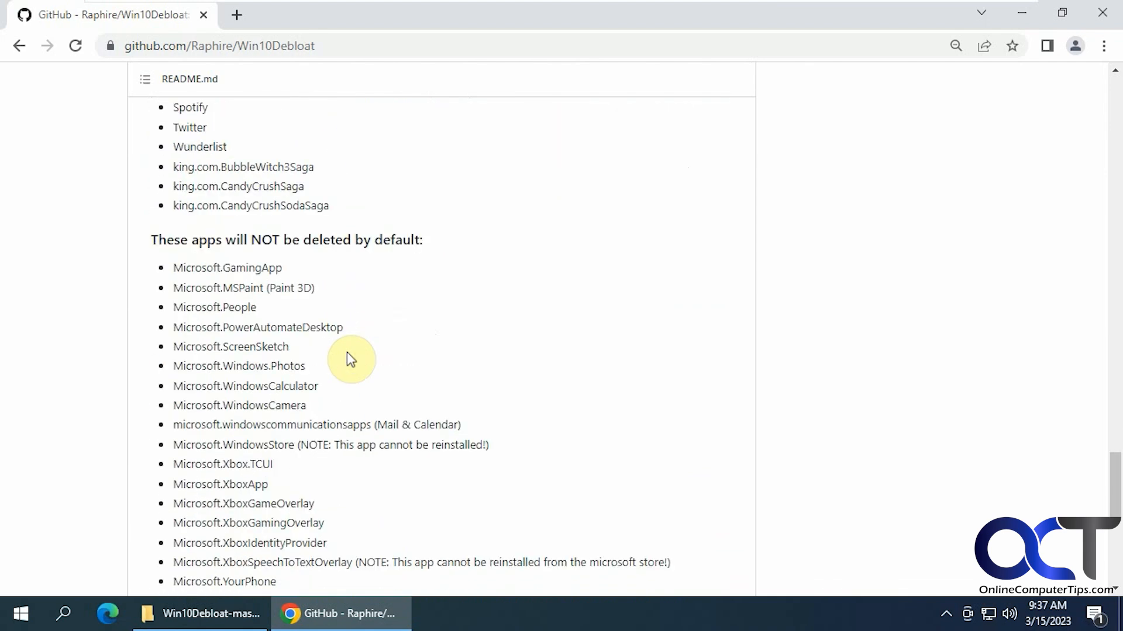
scroll(down, 3)
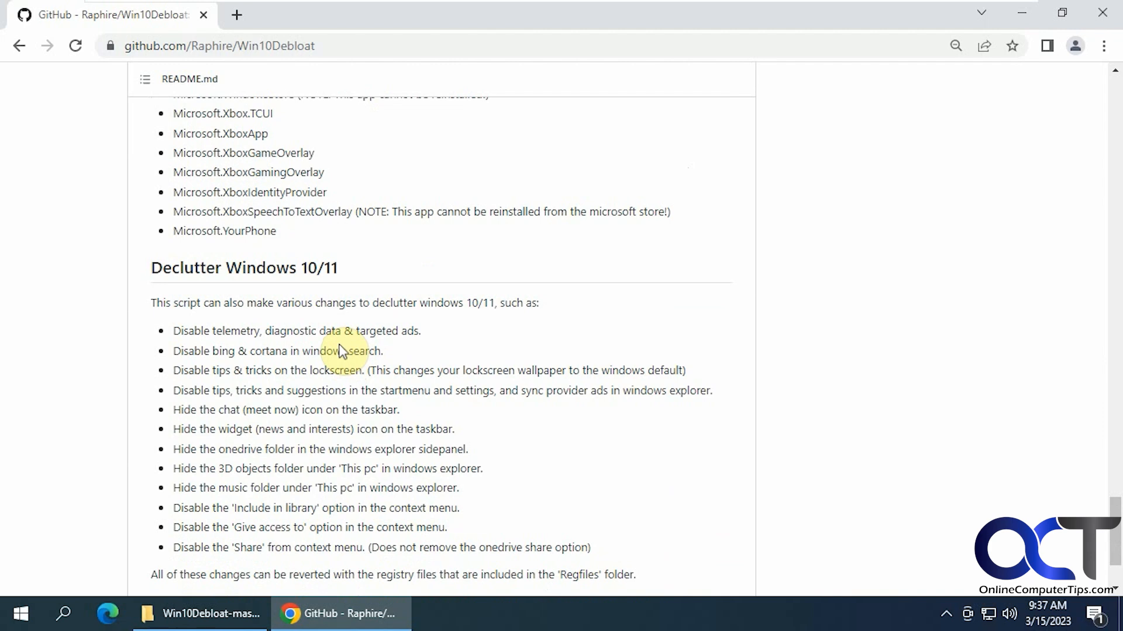
scroll(down, 3)
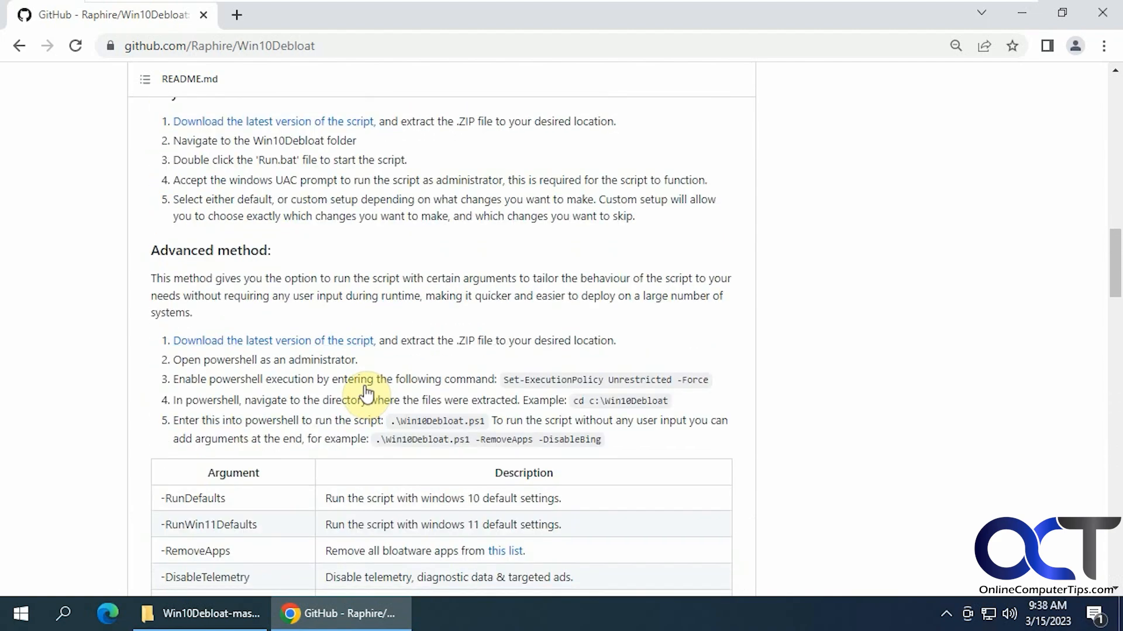
mouse_move(723, 386)
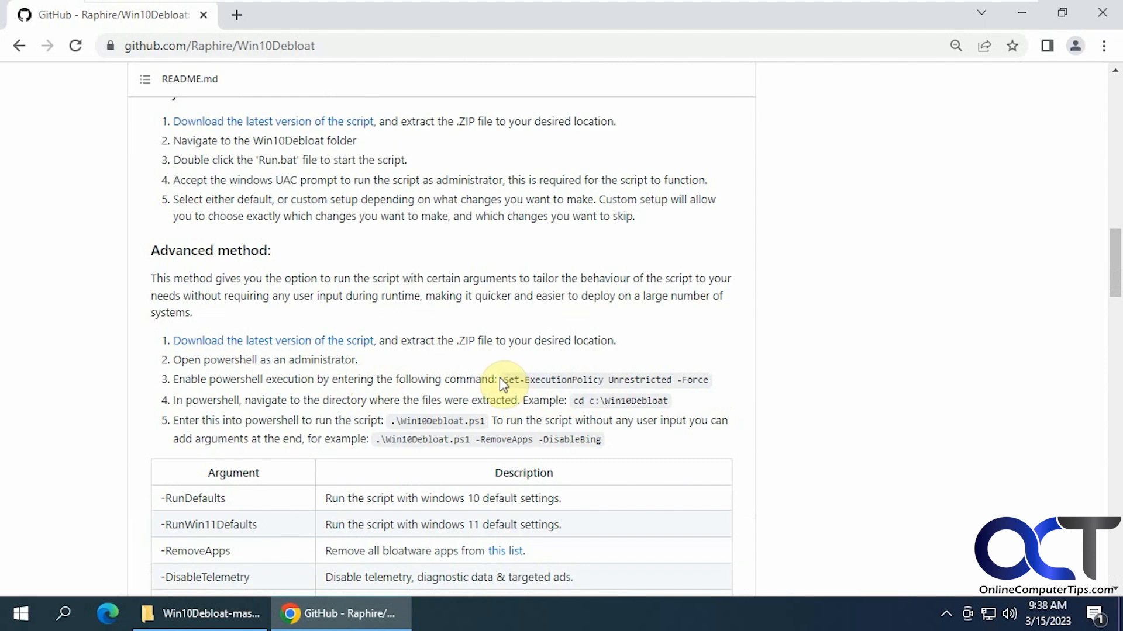
mouse_move(604, 453)
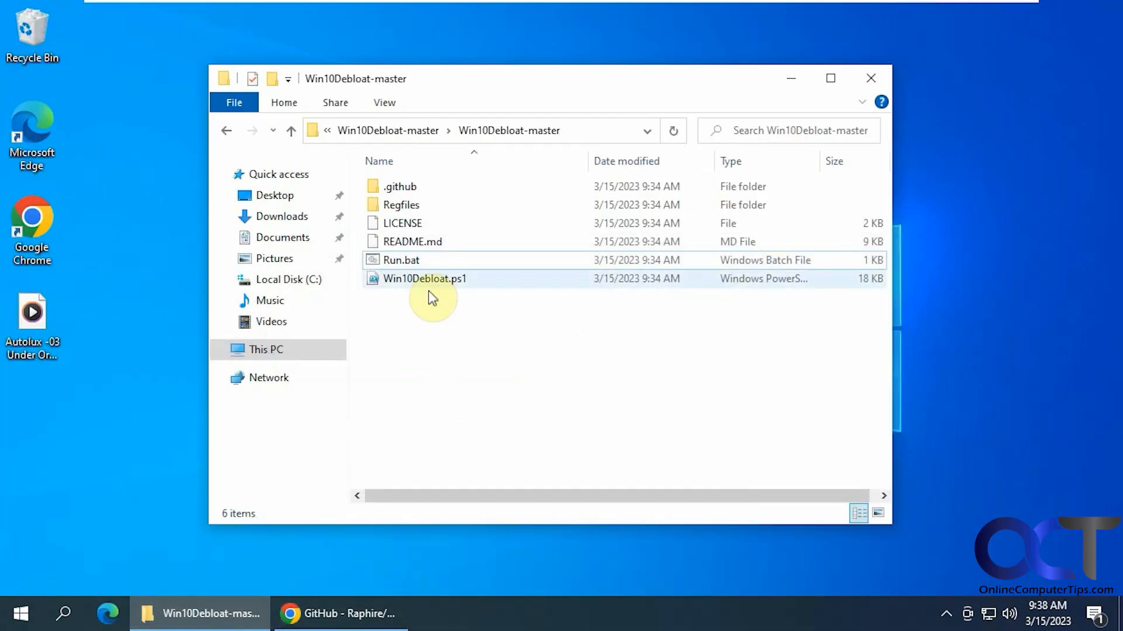
- Launch Run.bat from the Win10Debloat-master folder
click(401, 260)
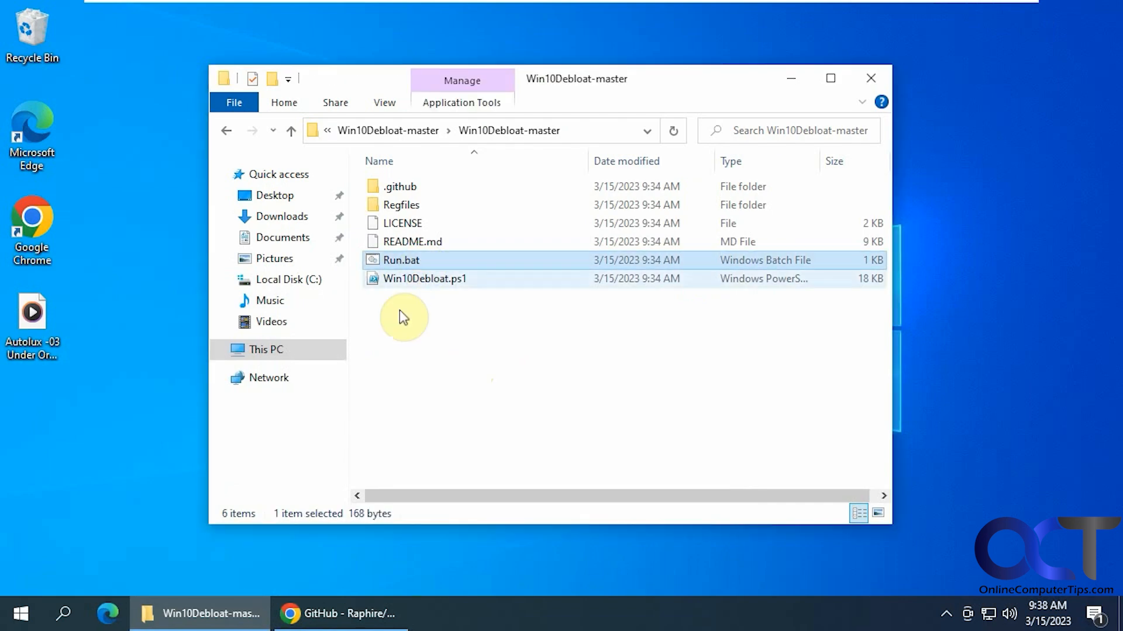
double_click(401, 259)
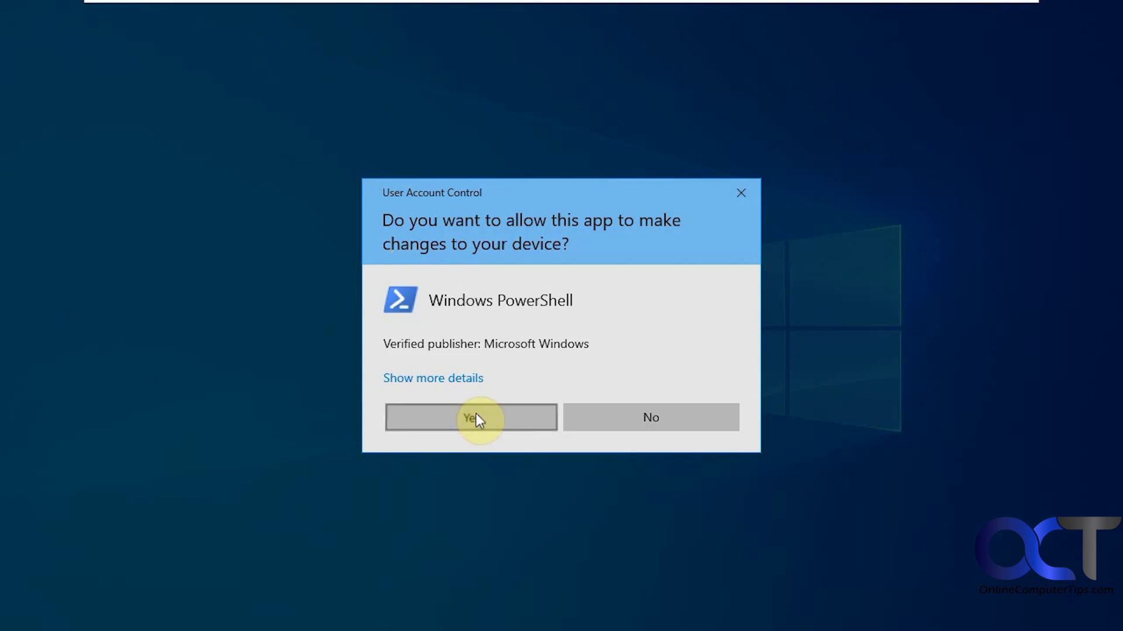
- Allow Windows PowerShell to run Win10Debloat with administrator rights
click(471, 417)
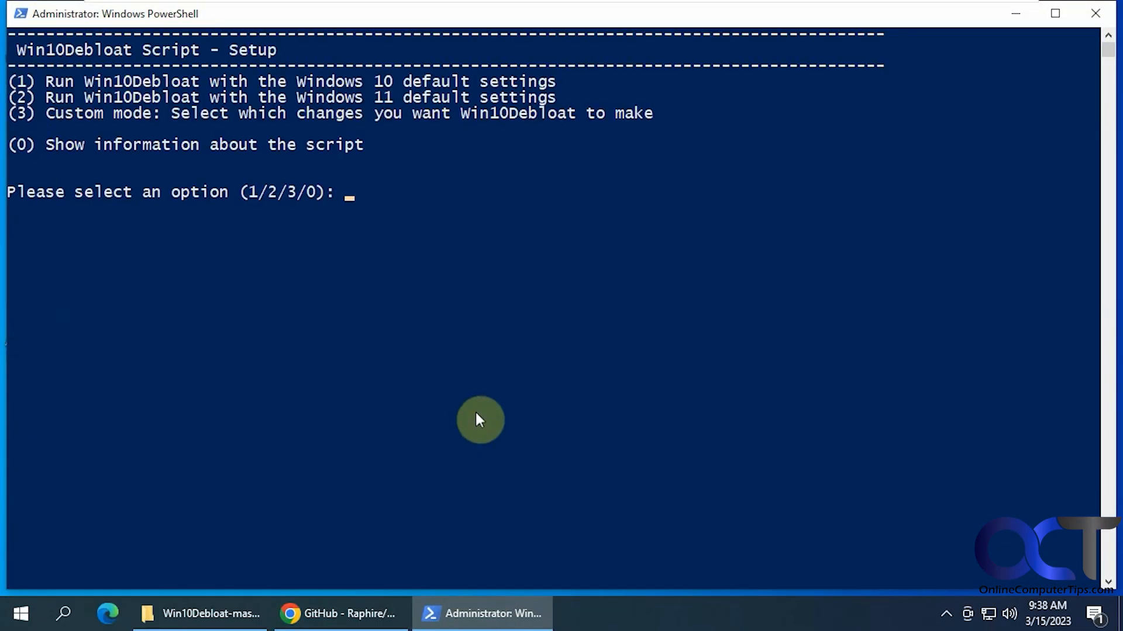
mouse_move(478, 390)
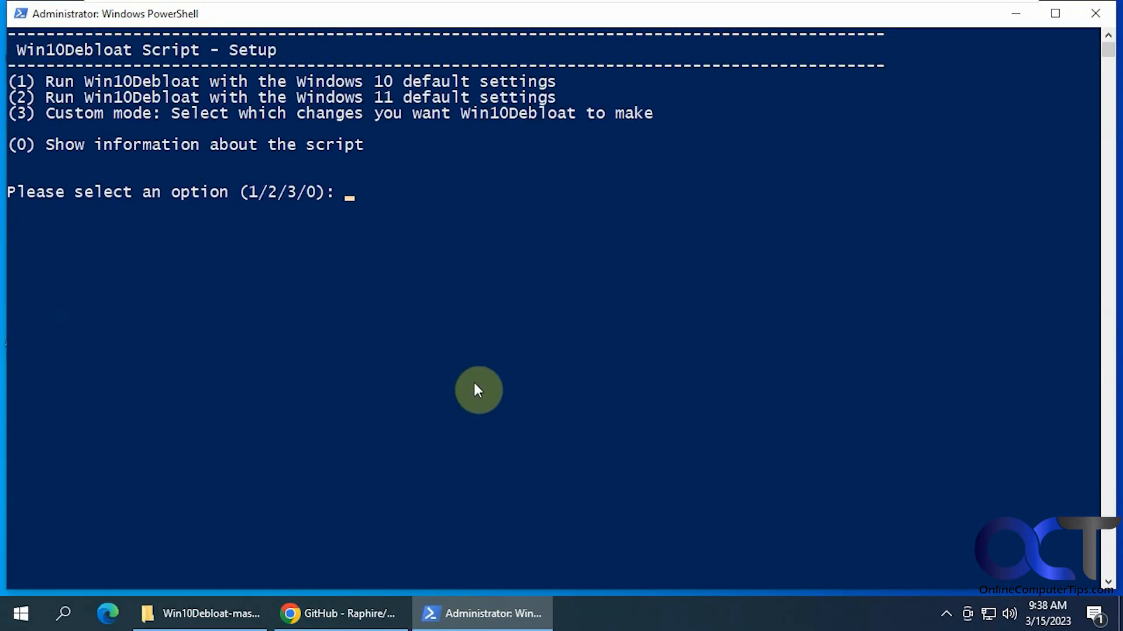
mouse_move(462, 97)
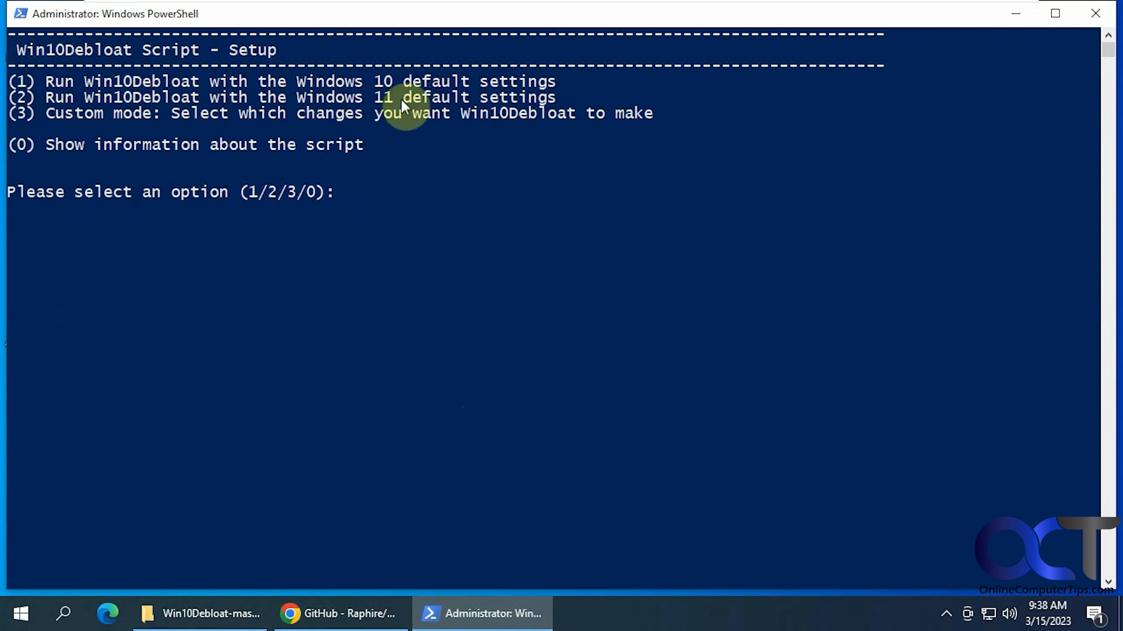
mouse_move(342, 127)
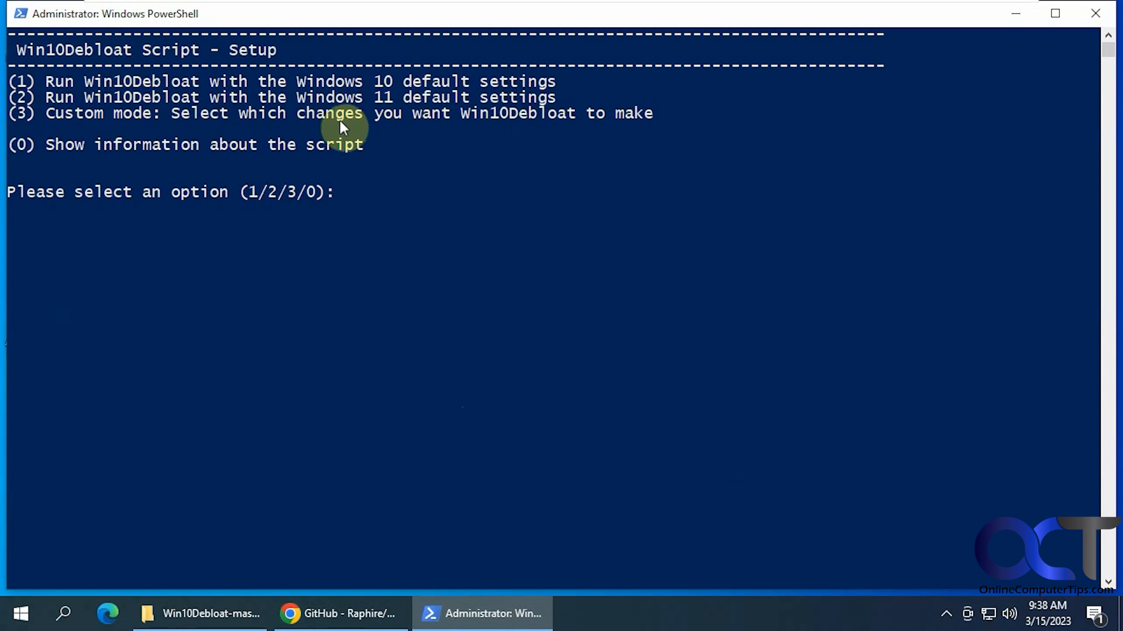
mouse_move(351, 150)
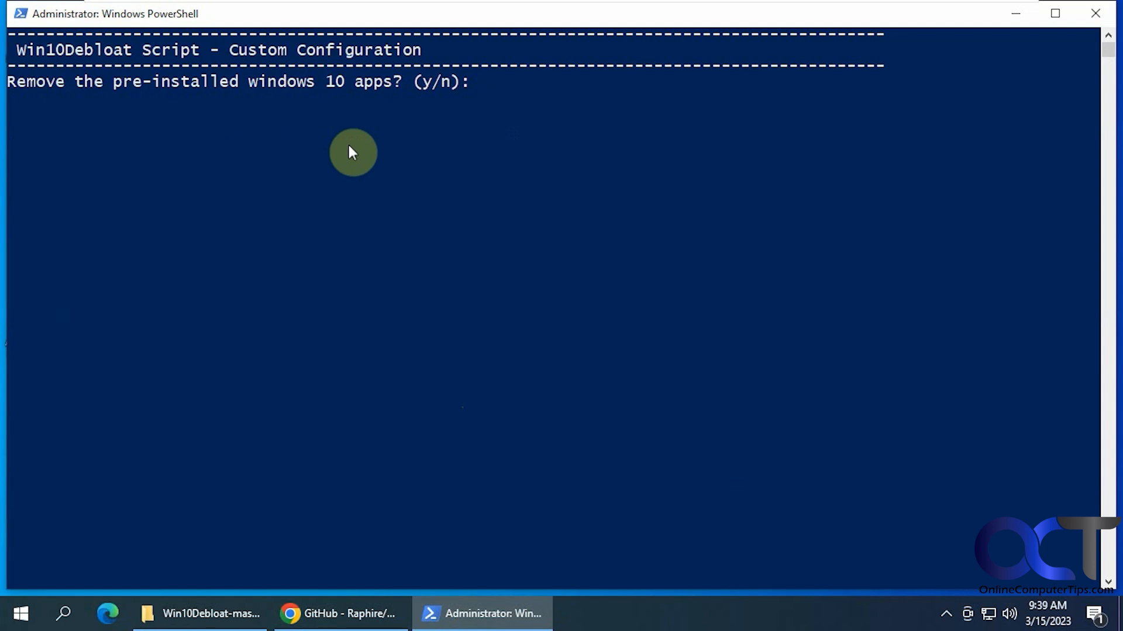
- Decline the first five custom options and choose yes to hiding taskbar icons
text(n)
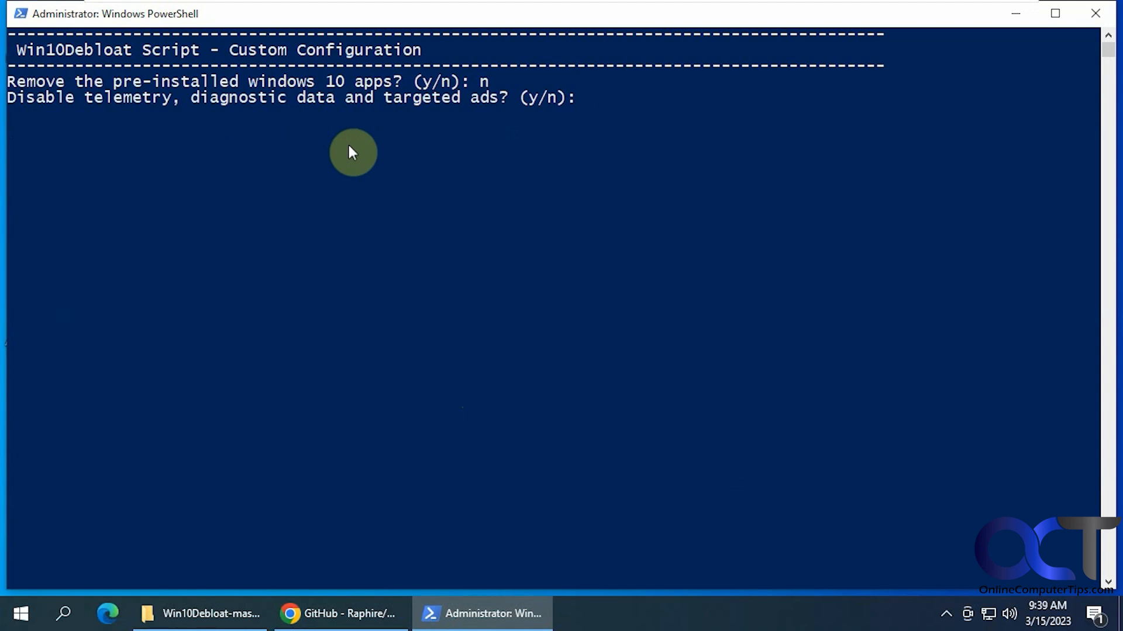
text(n)
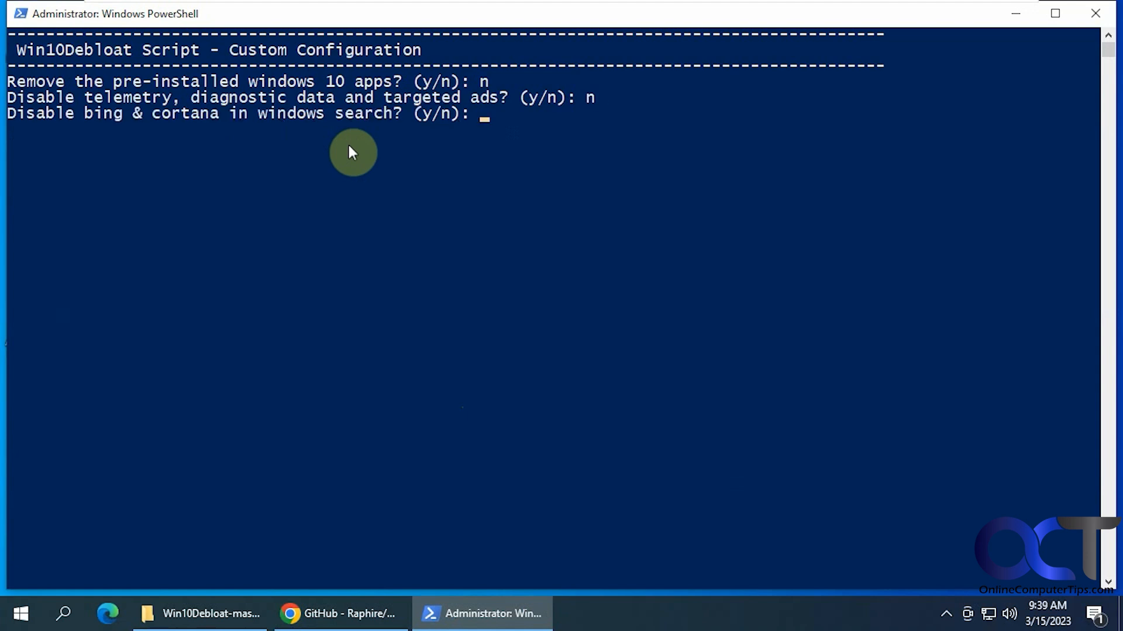
text(n)
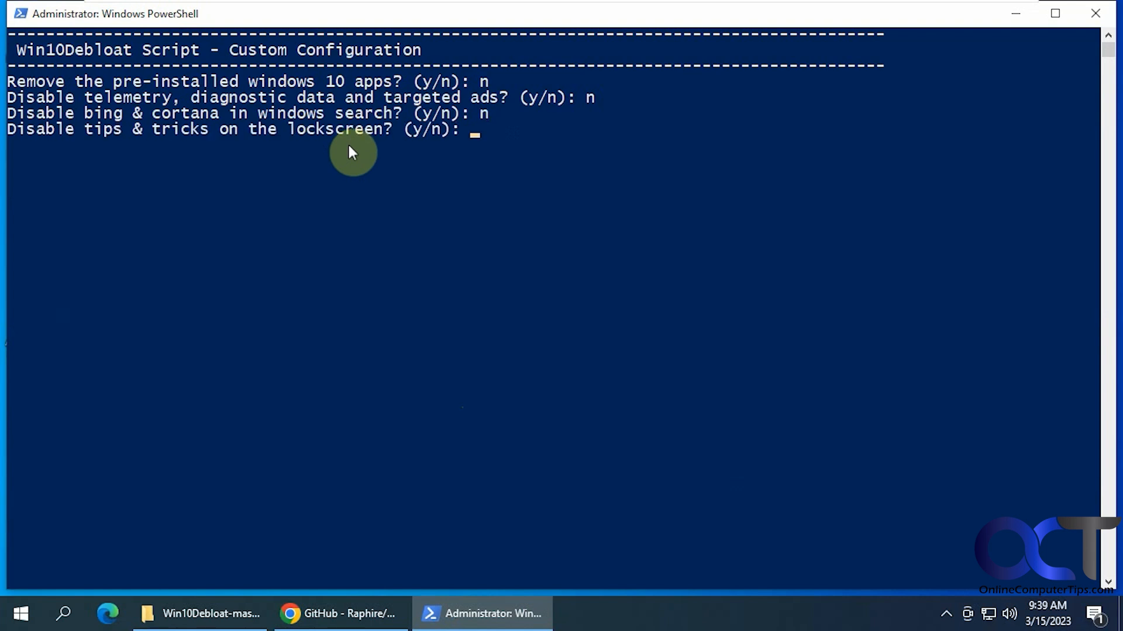
text(n)
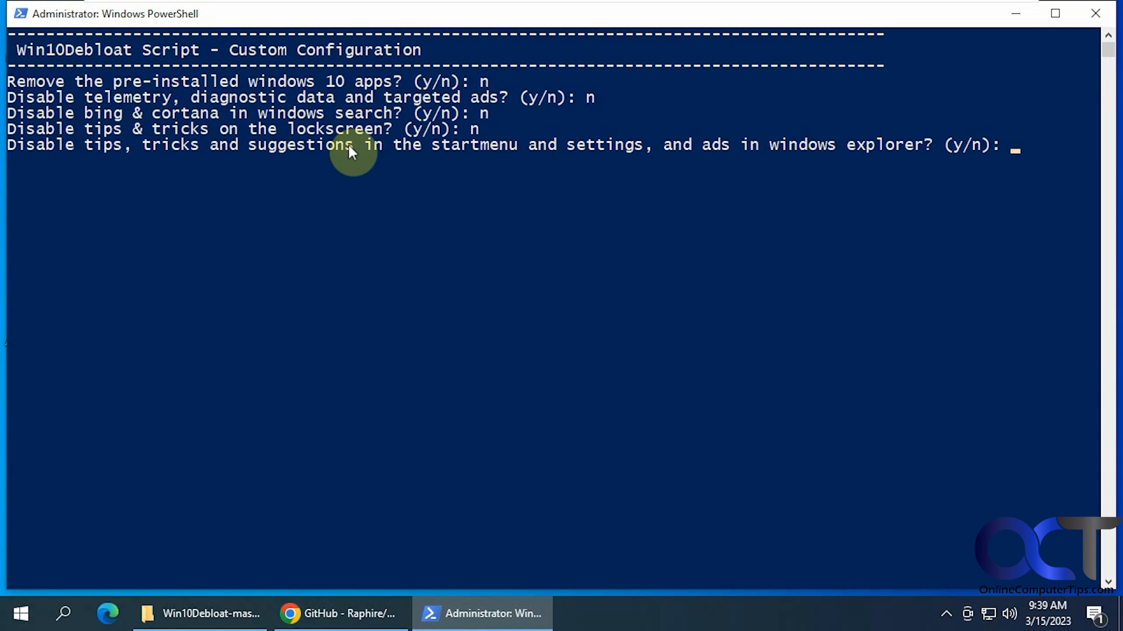
text(n)
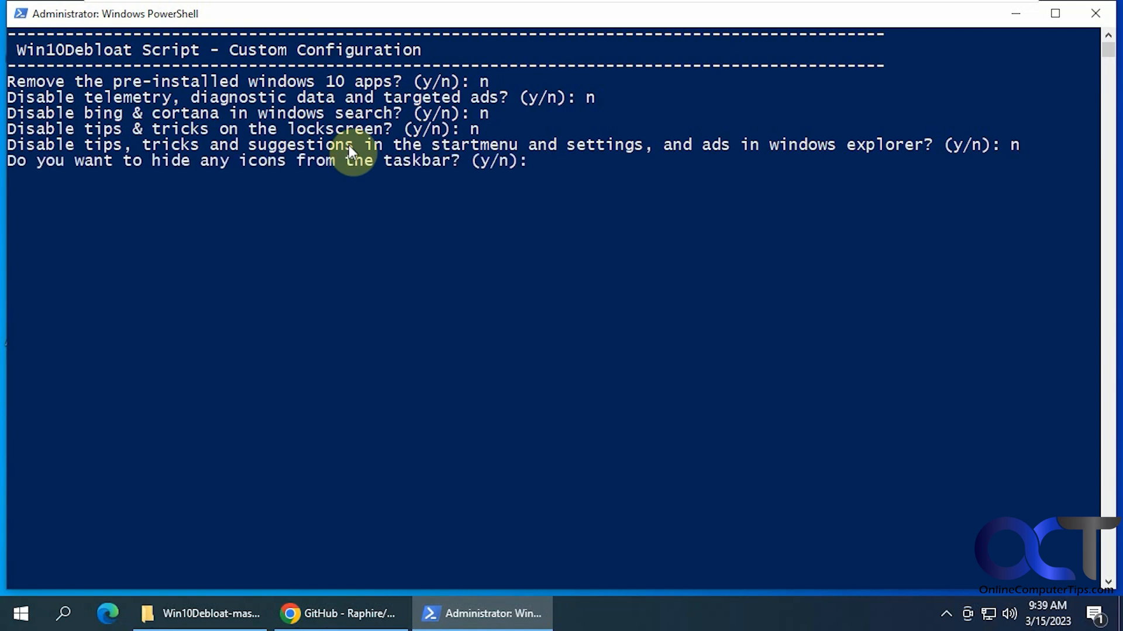
mouse_move(551, 98)
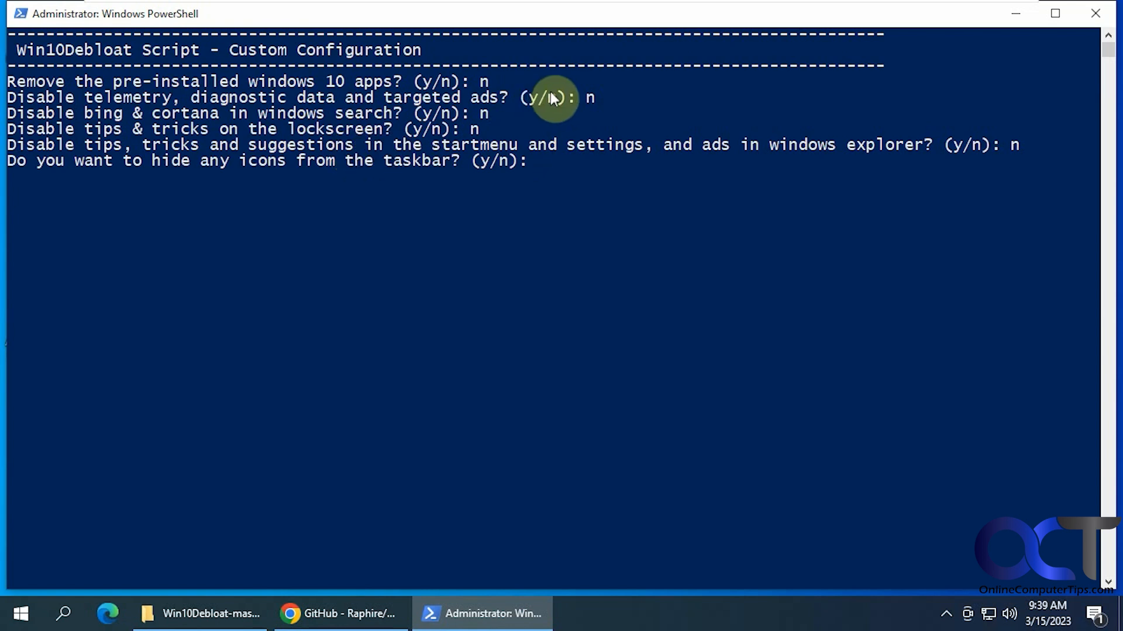
text(y)
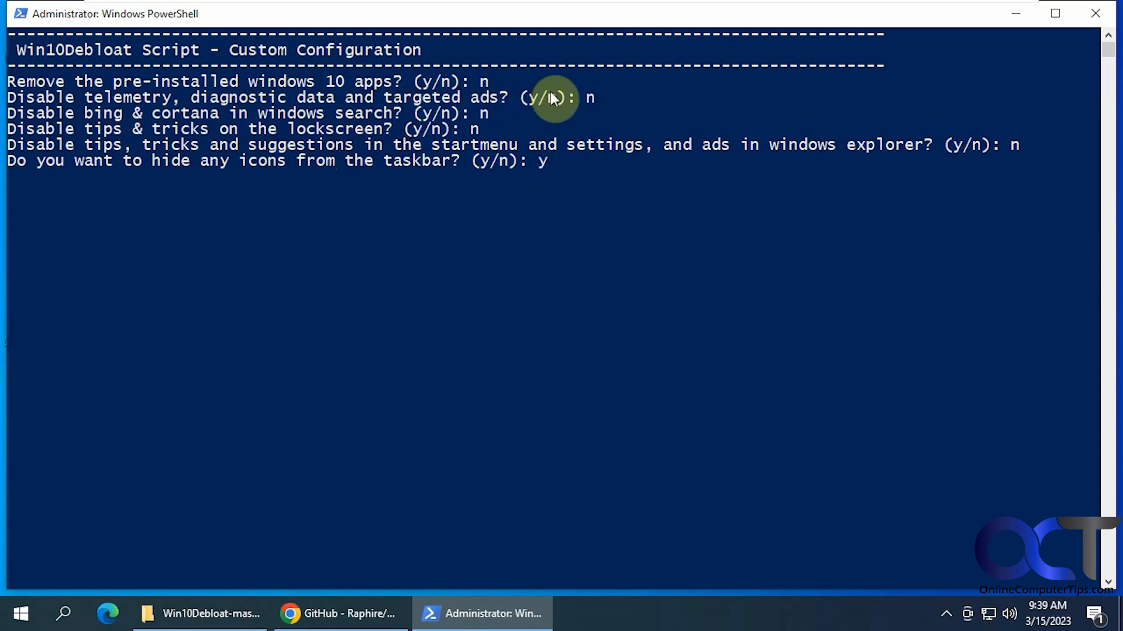
key(enter)
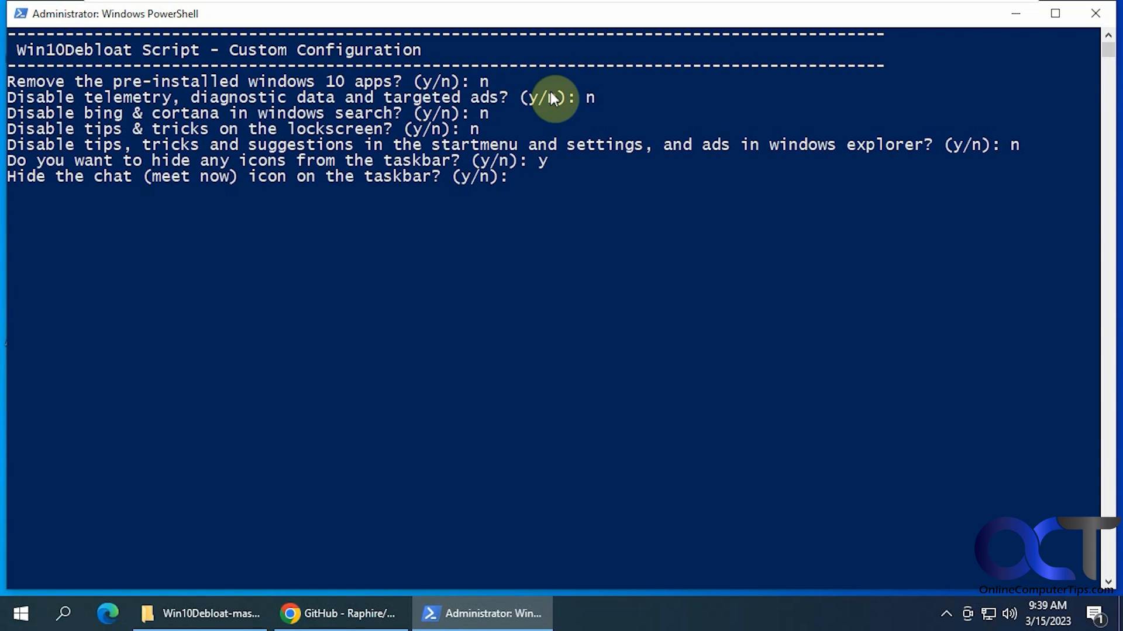
- Answer the remaining prompts, hiding chat and widgets and declining 'Include in library' and 'Share'
text(y)
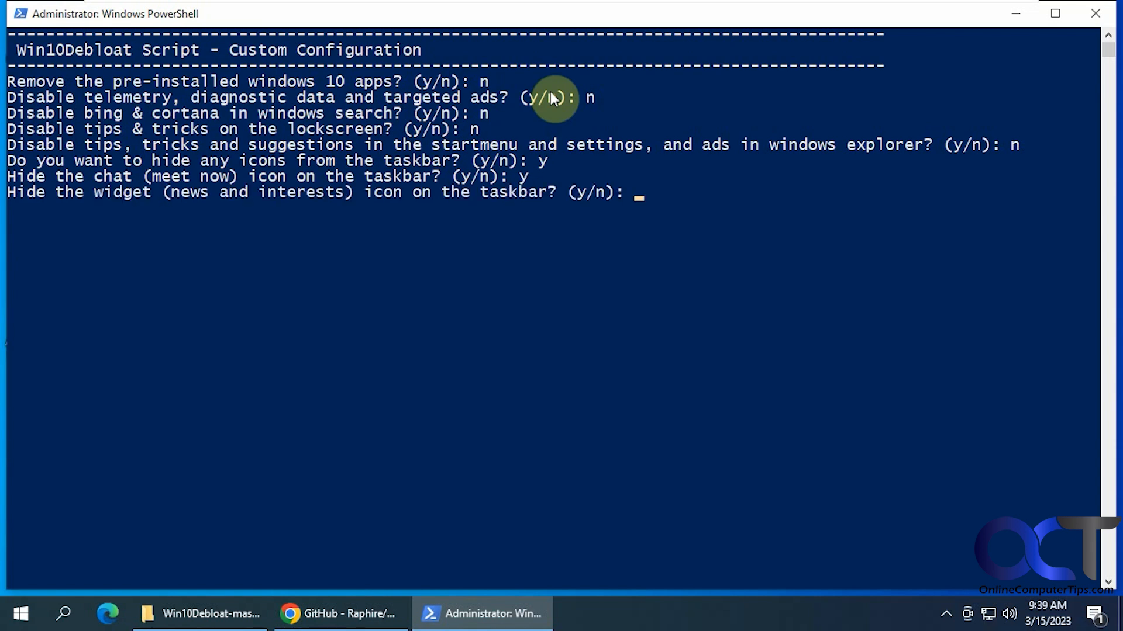
text(y)
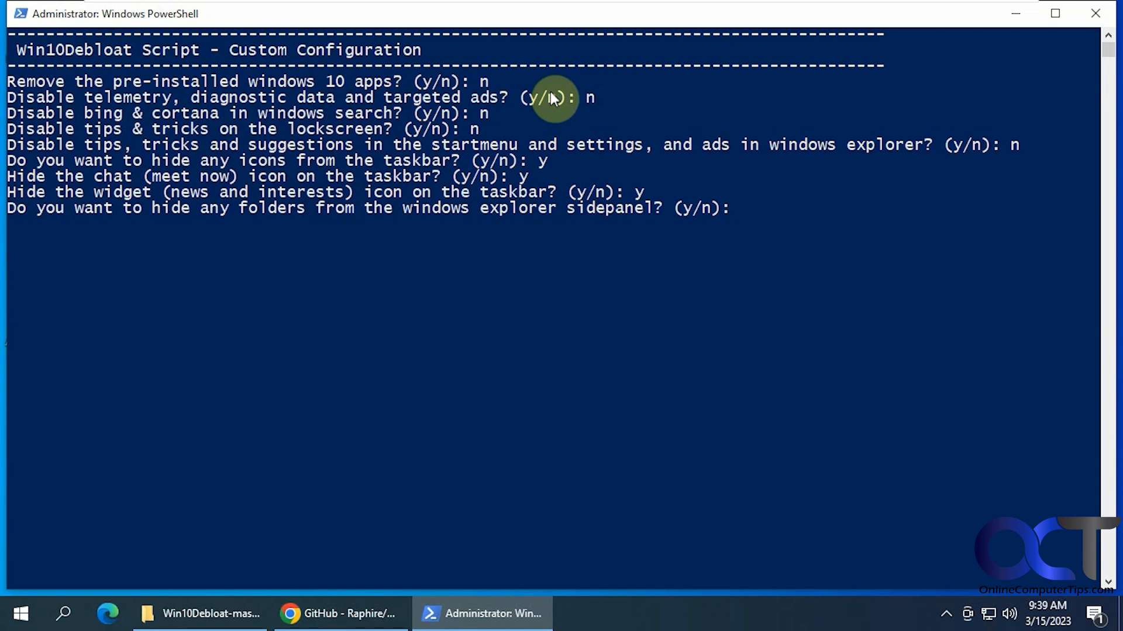
text(y)
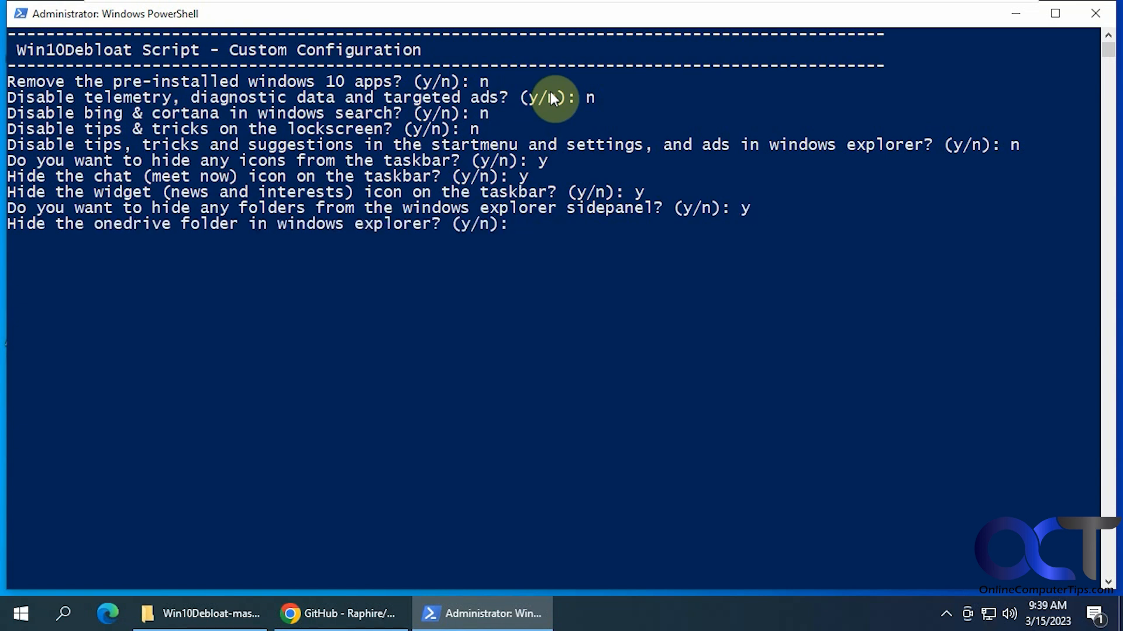
text(n)
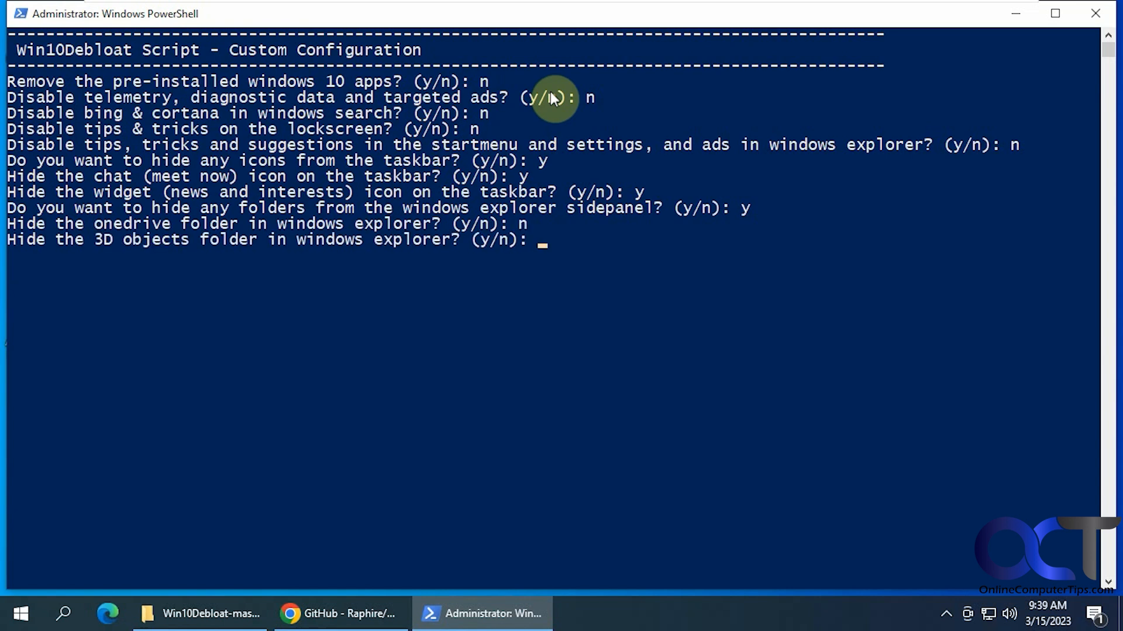
text(n)
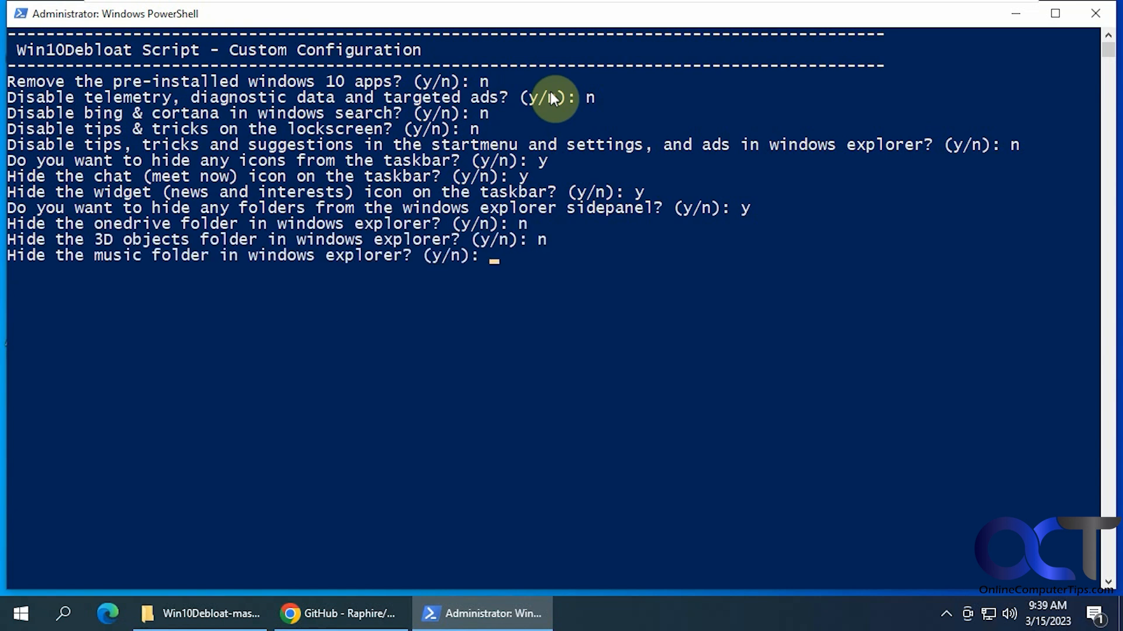
text(n)
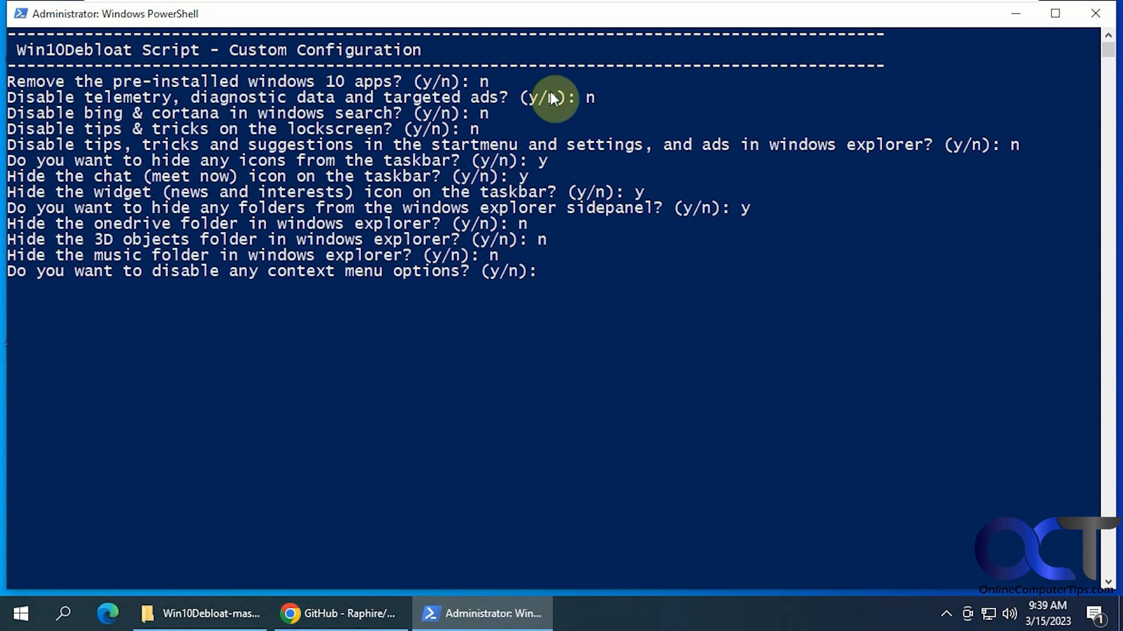
text(y)
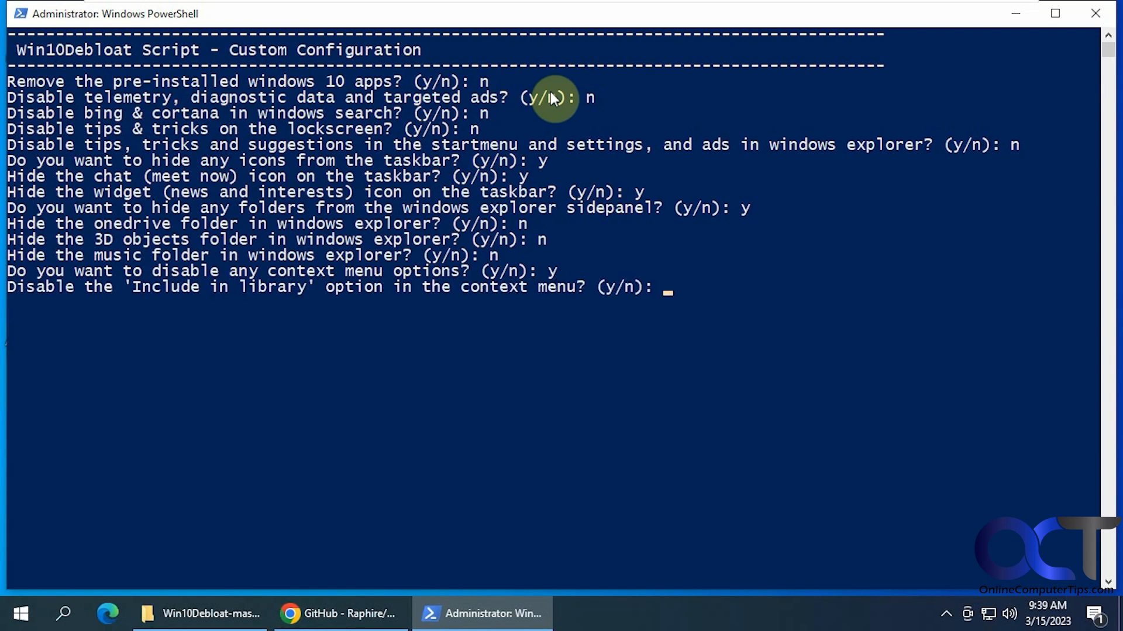
text(n)
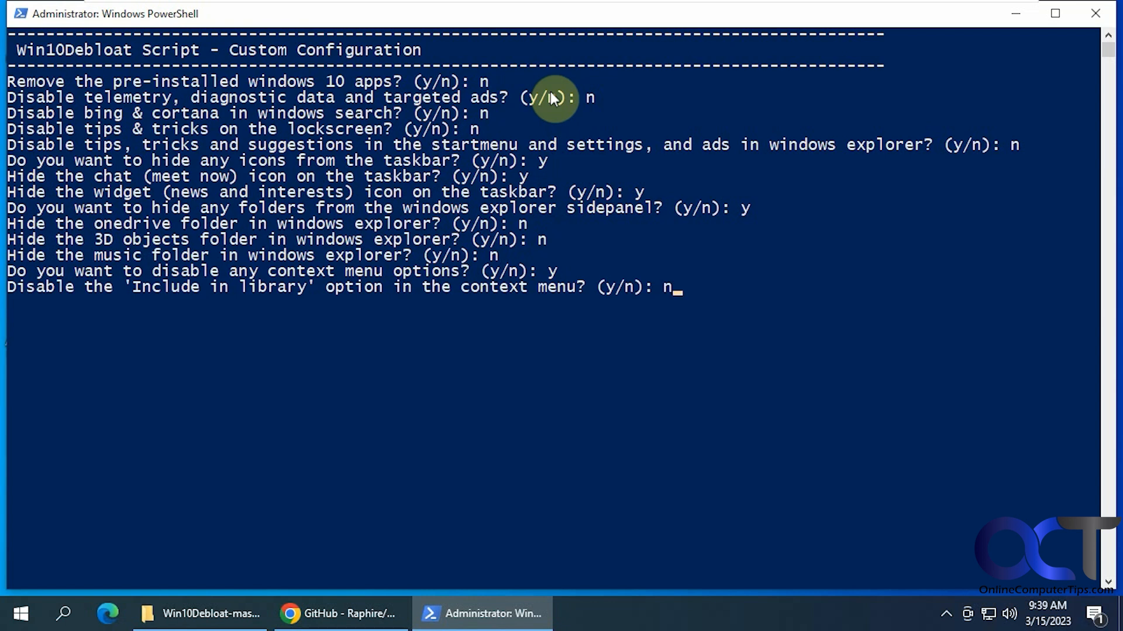
key(Enter)
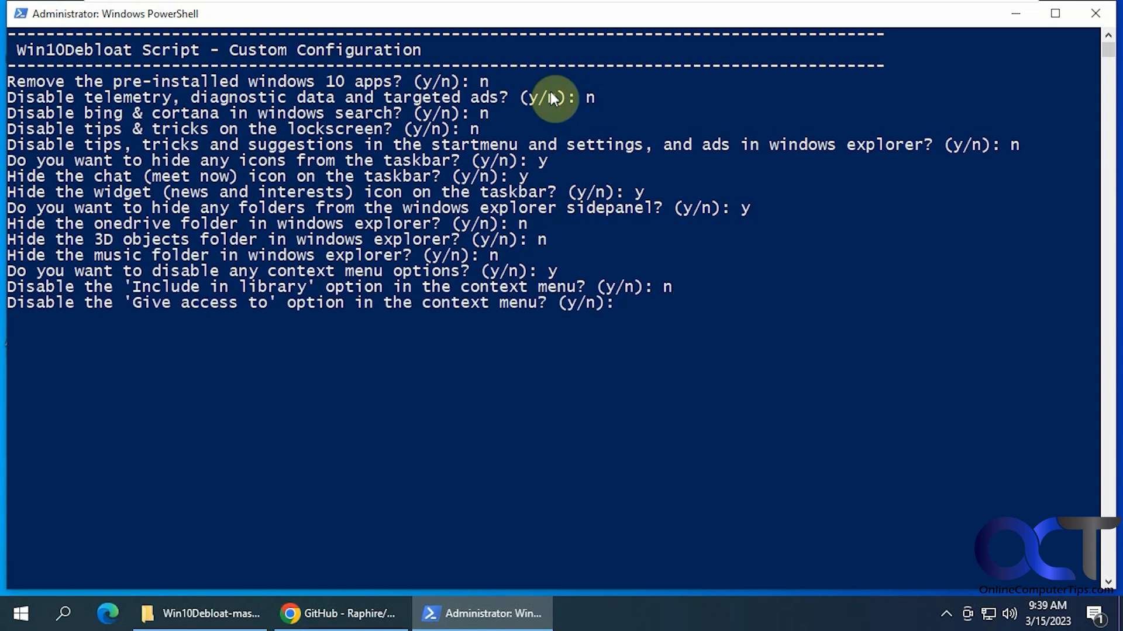
text(n in the context menu? (y/n): n)
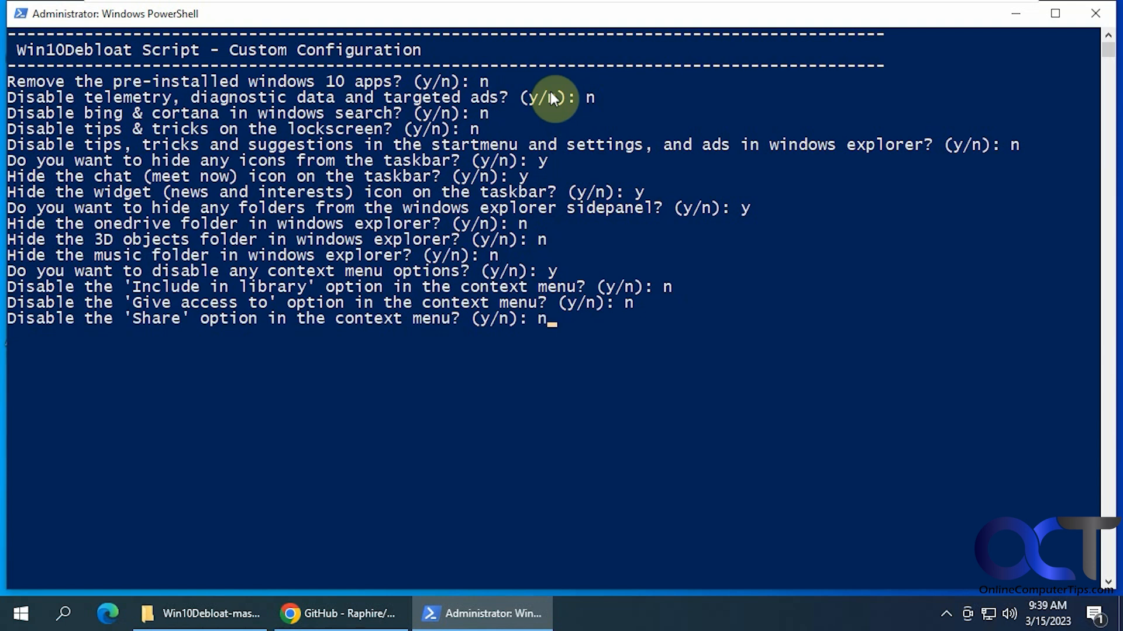
key(enter)
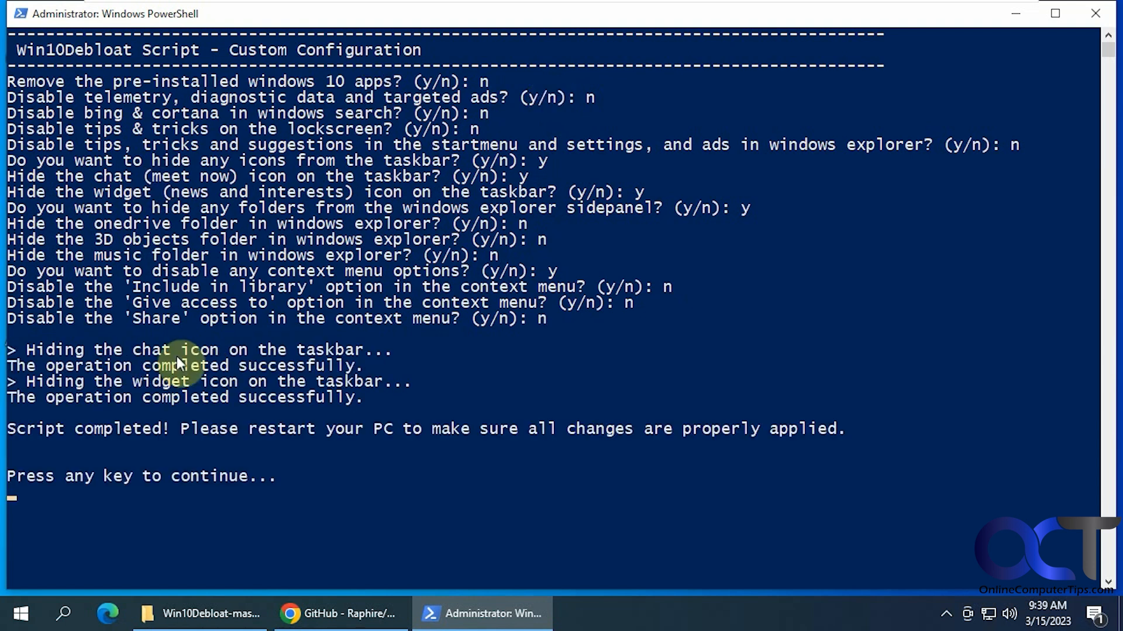
mouse_move(162, 421)
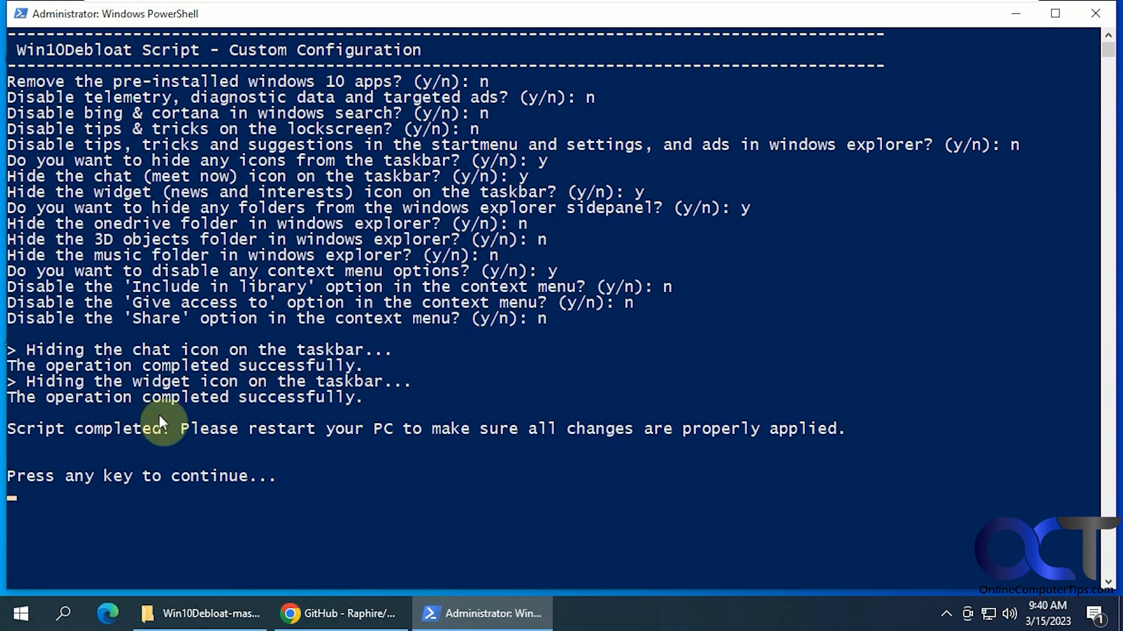
mouse_move(152, 434)
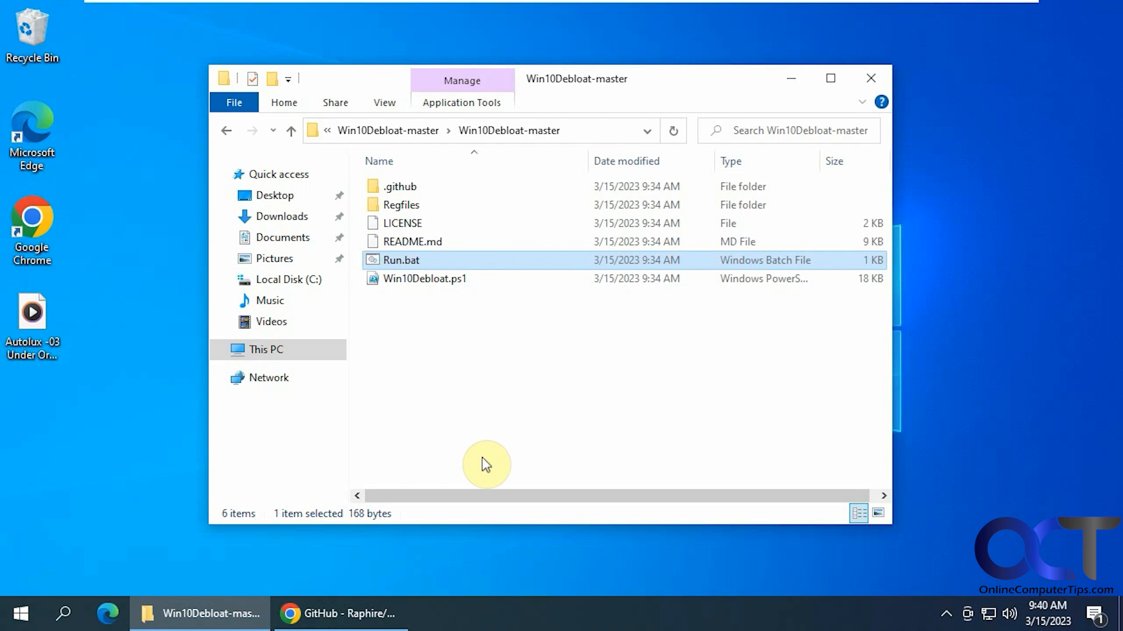
mouse_move(453, 332)
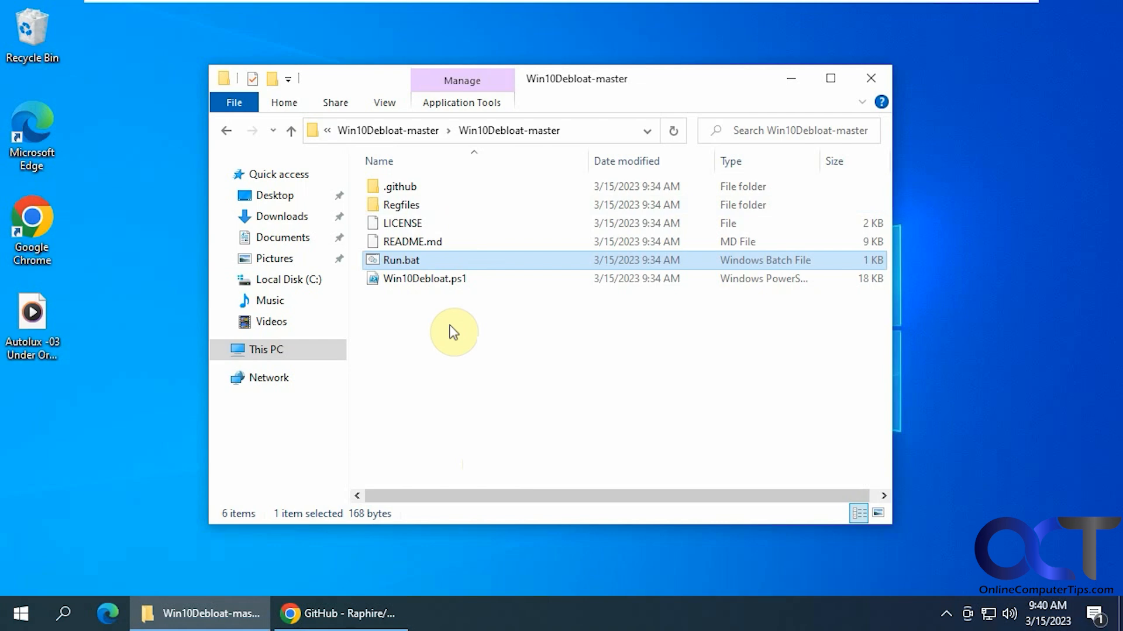
mouse_move(457, 363)
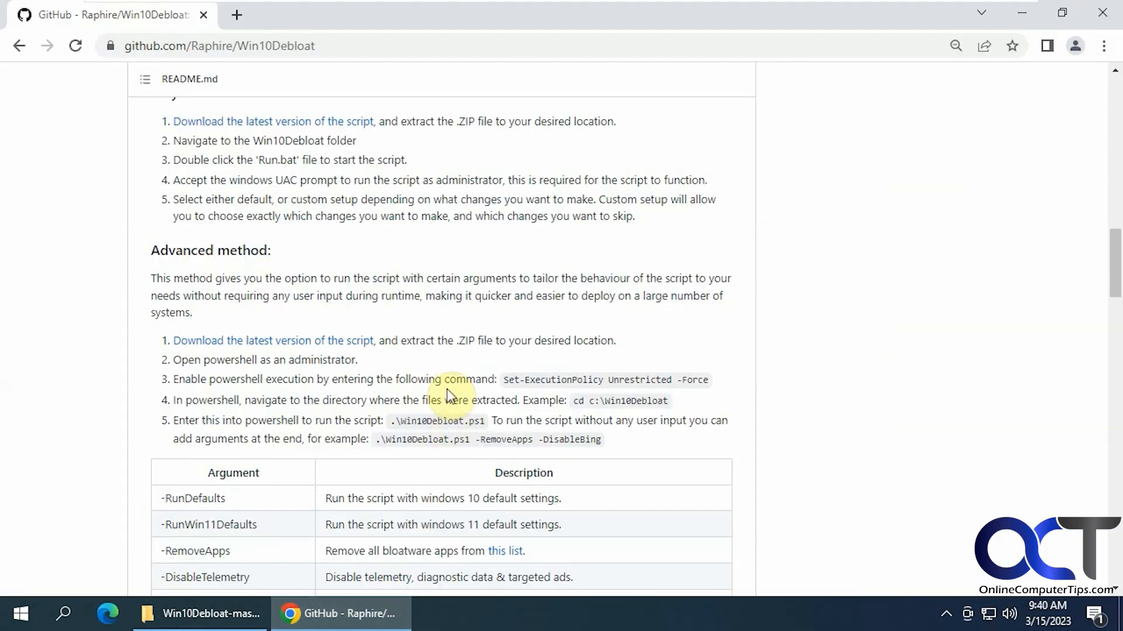
mouse_move(323, 348)
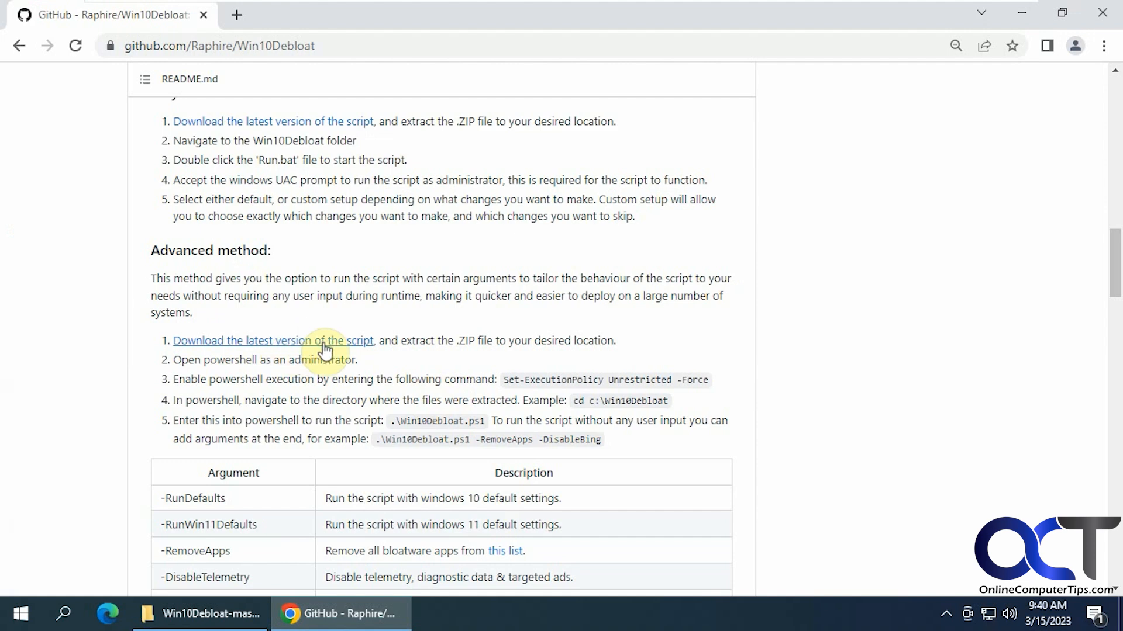
- Scroll the README down to the Argument/Description table of script options
scroll(down, 3)
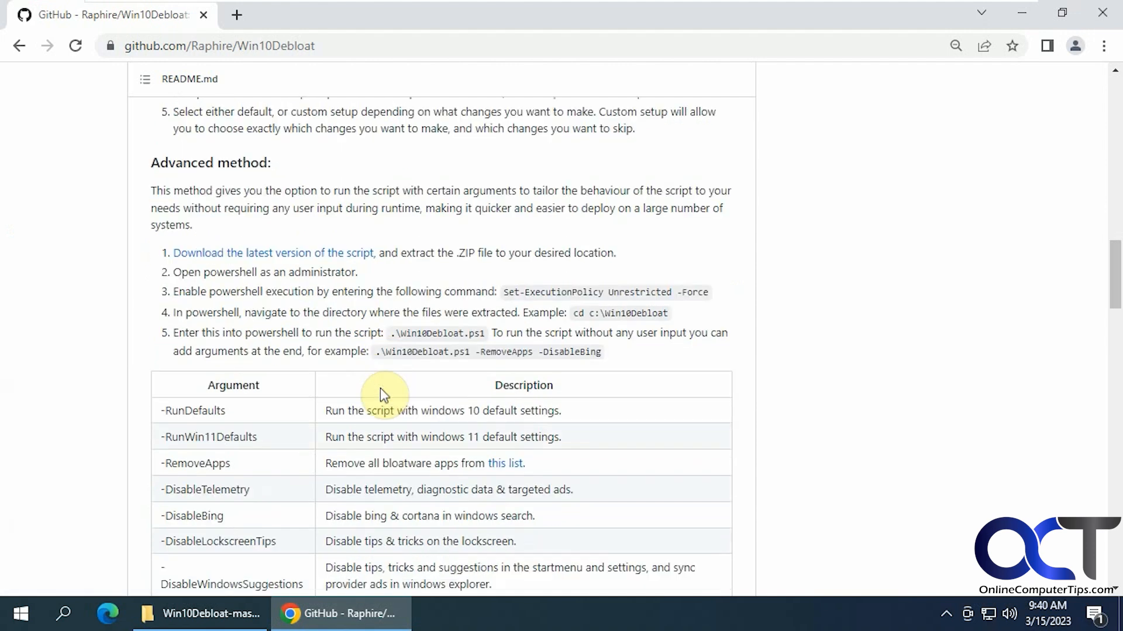
scroll(down, 3)
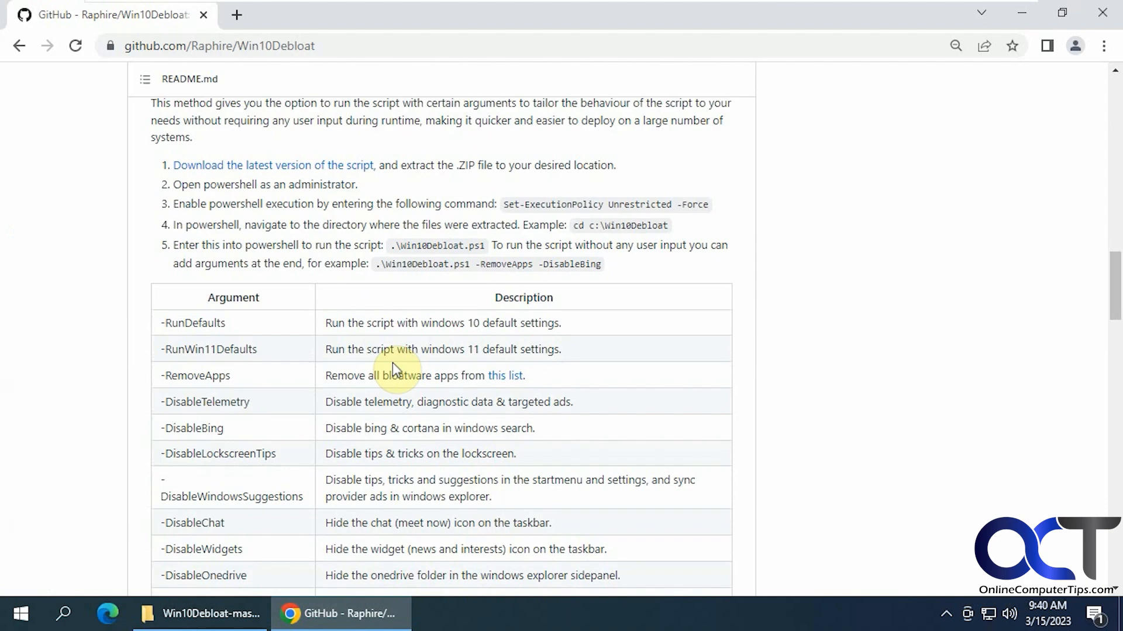
scroll(down, 3)
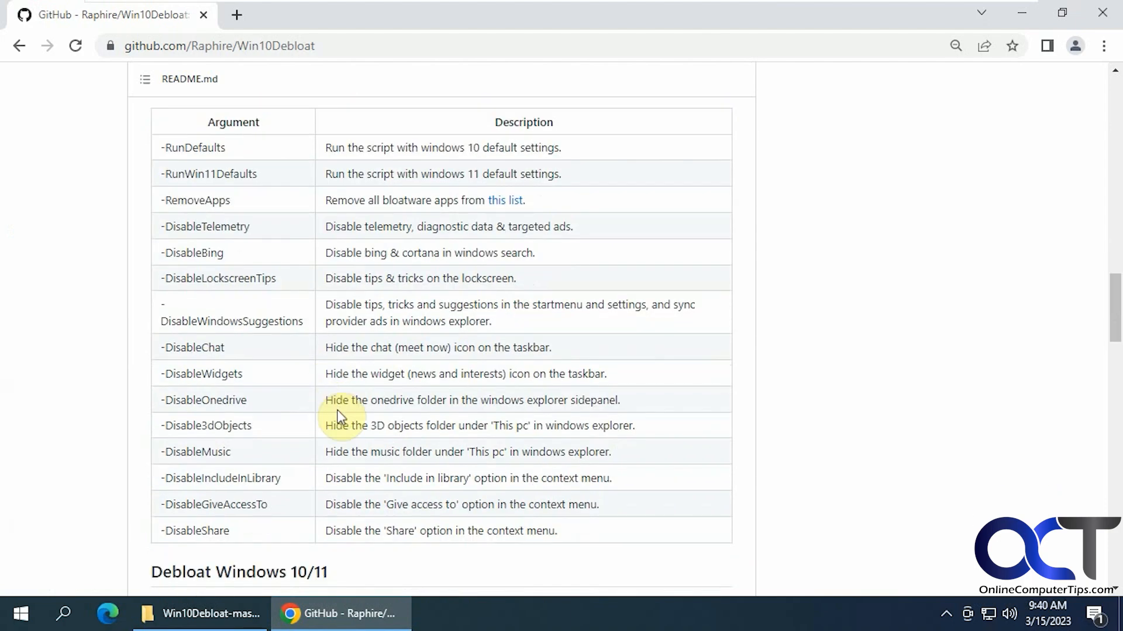